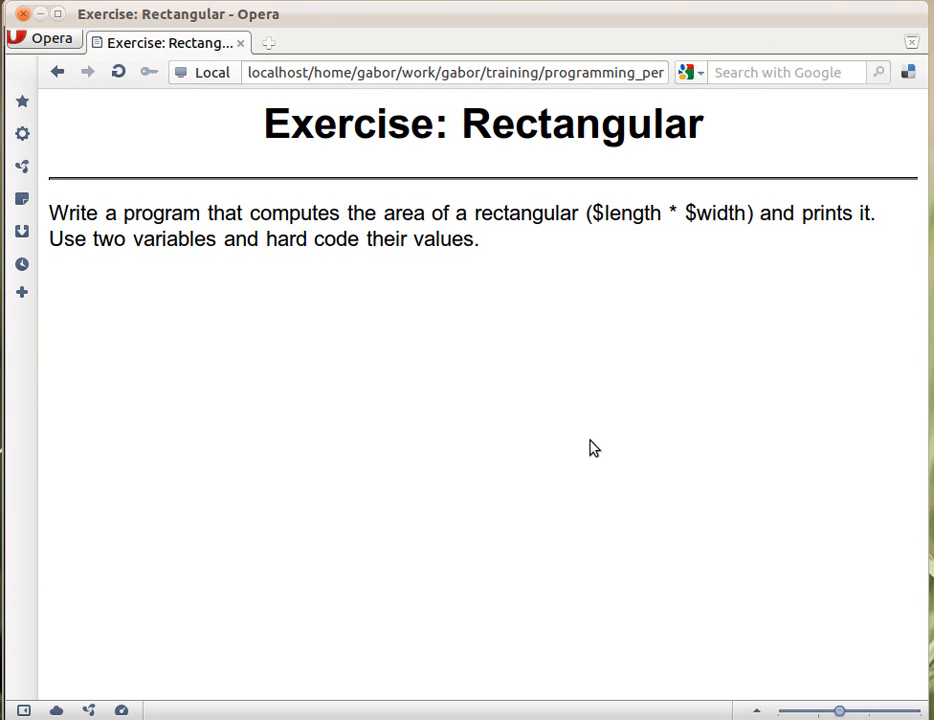
mouse_move(666, 253)
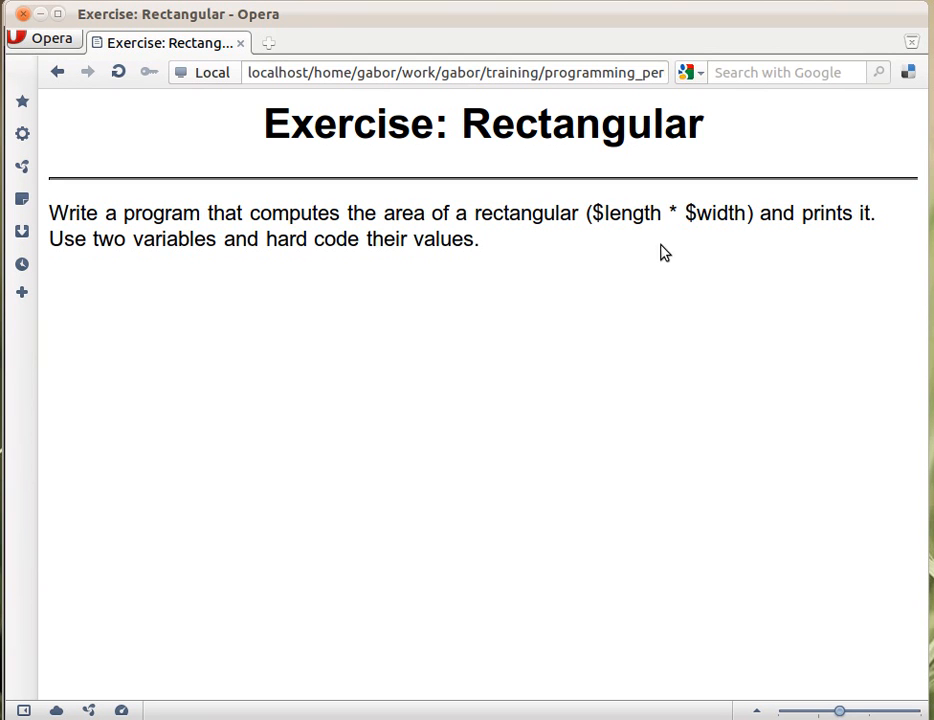
mouse_move(683, 235)
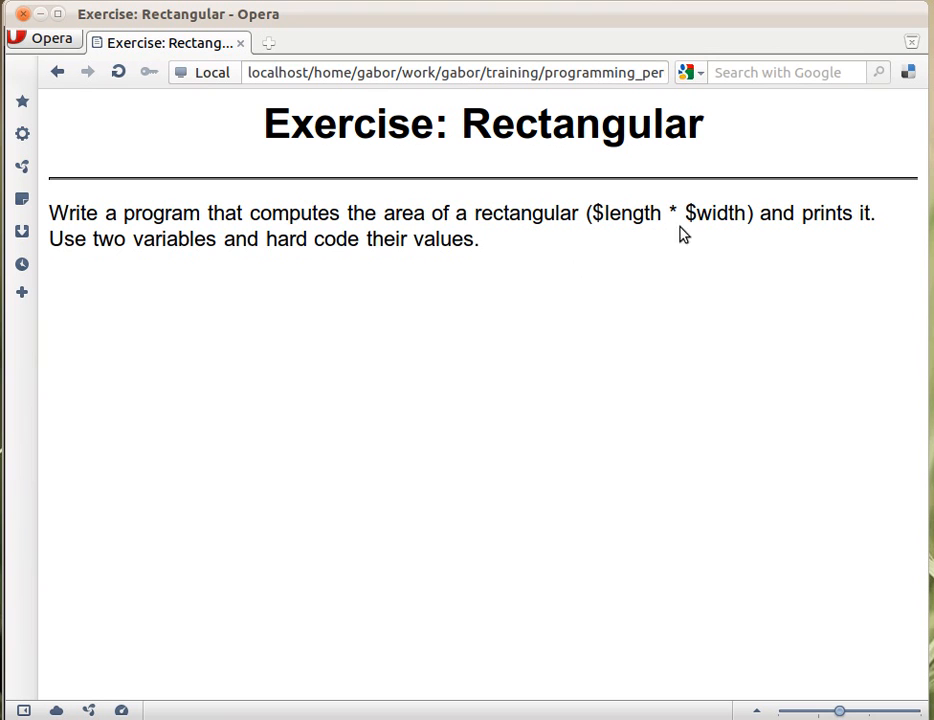
mouse_move(700, 304)
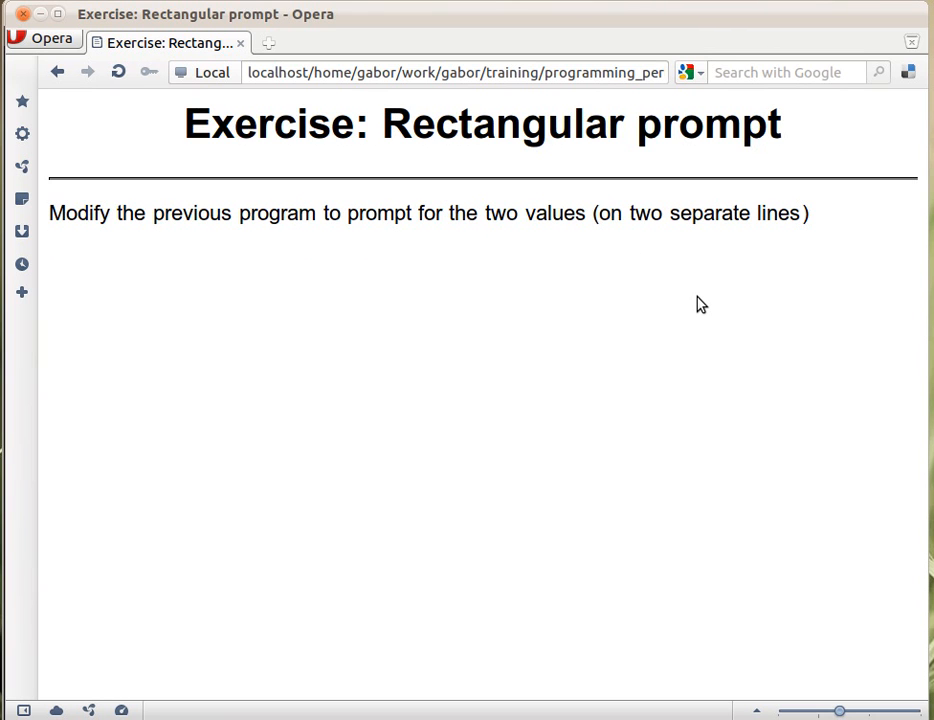
mouse_move(610, 257)
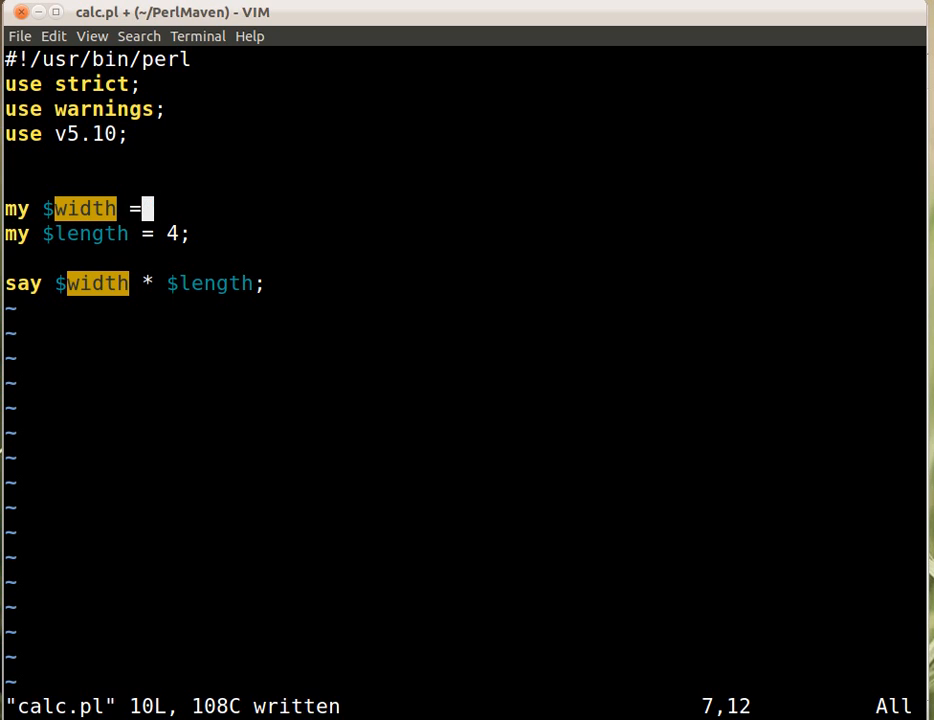
Replace the hard-coded $width and $length values in calc.pl with <STDIN>
text(<S)
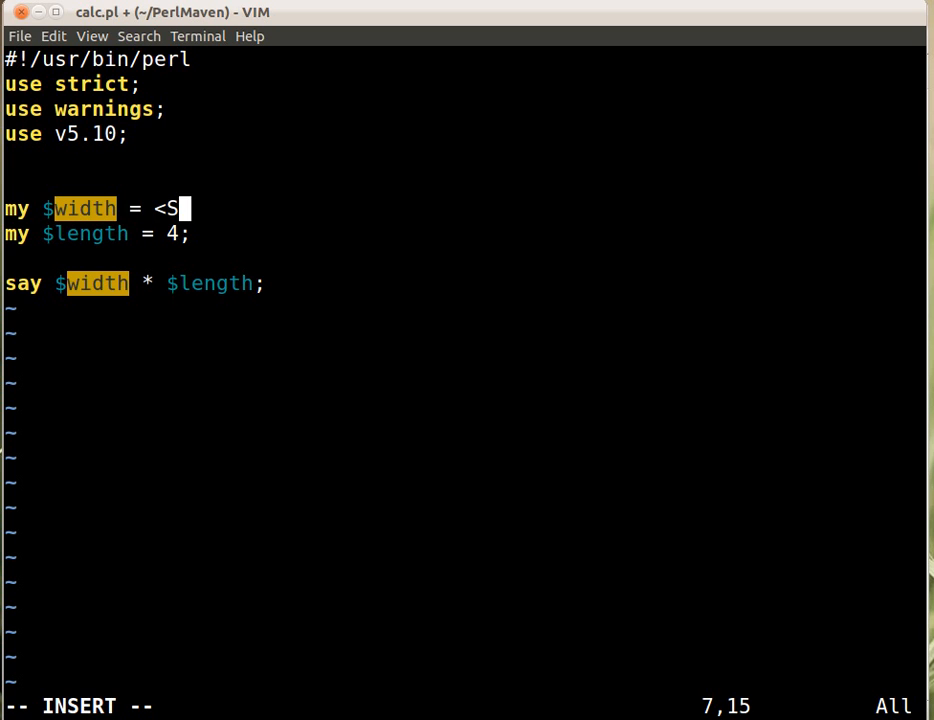
text(TDIN>;)
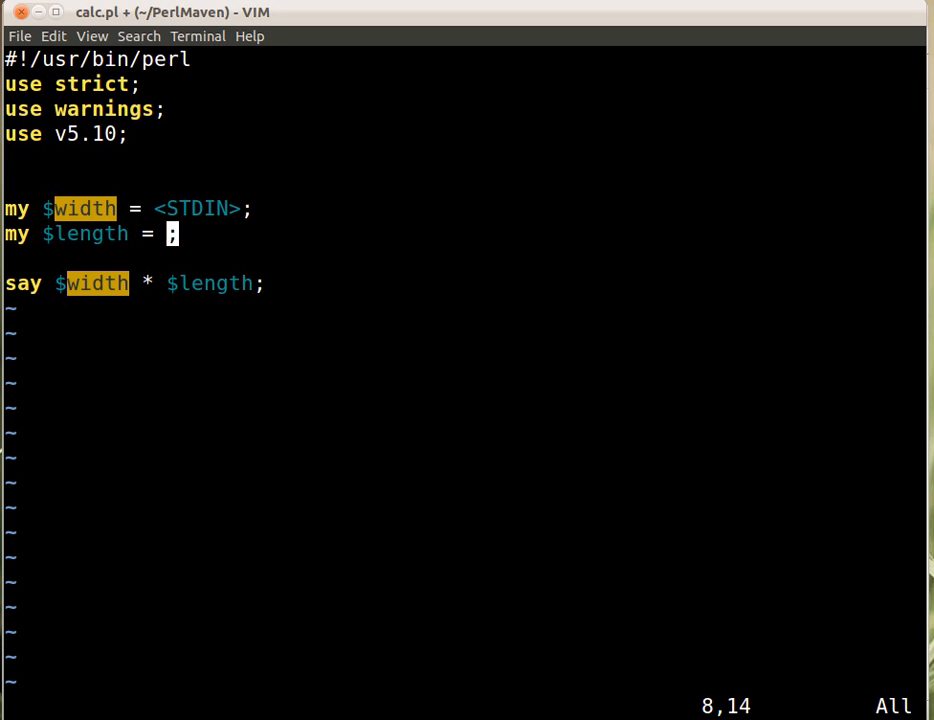
text(<STIDN)
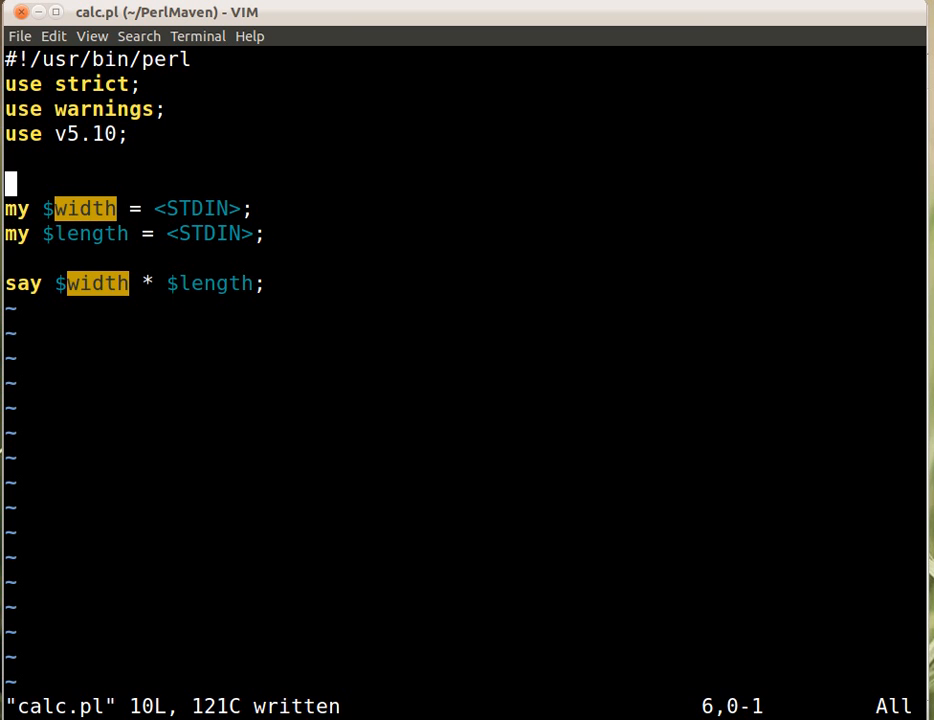
Add a print "Width: "; prompt line above the width input
text(pr)
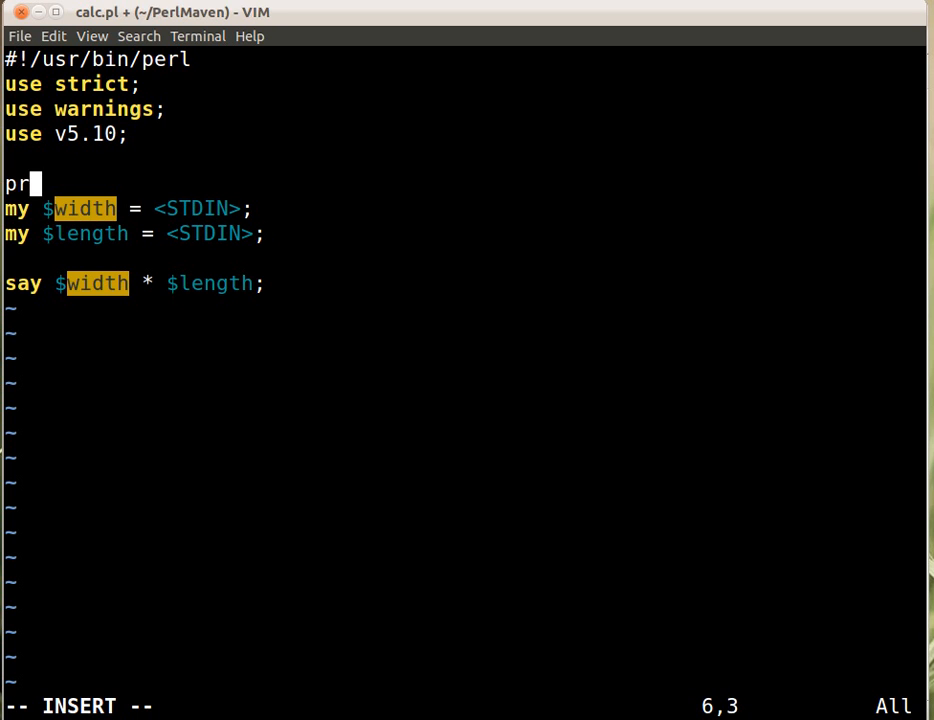
text(int "Wi)
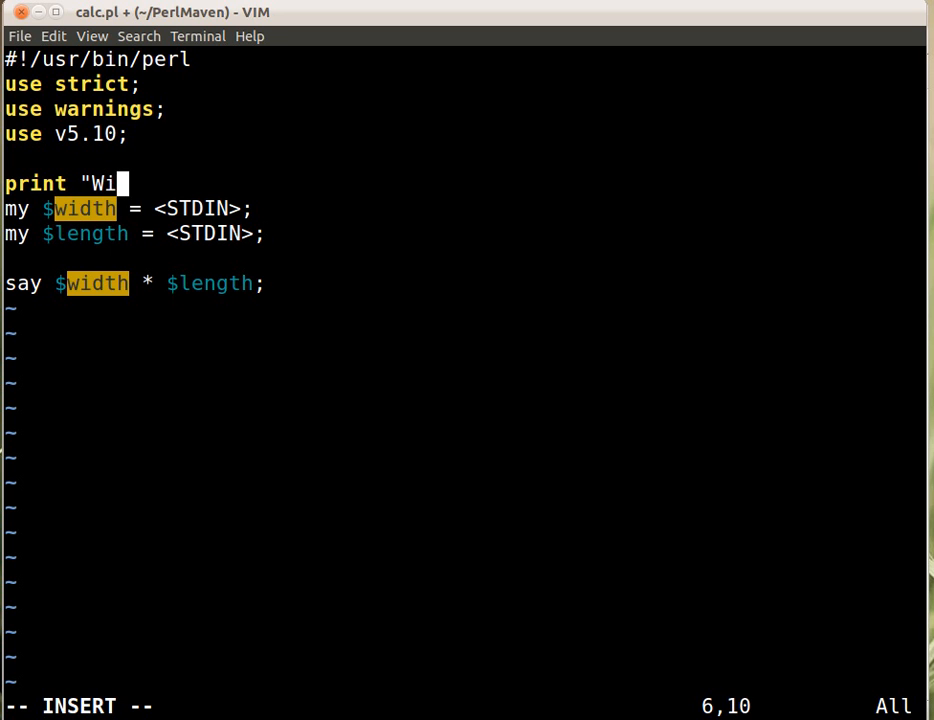
text(dth: ";)
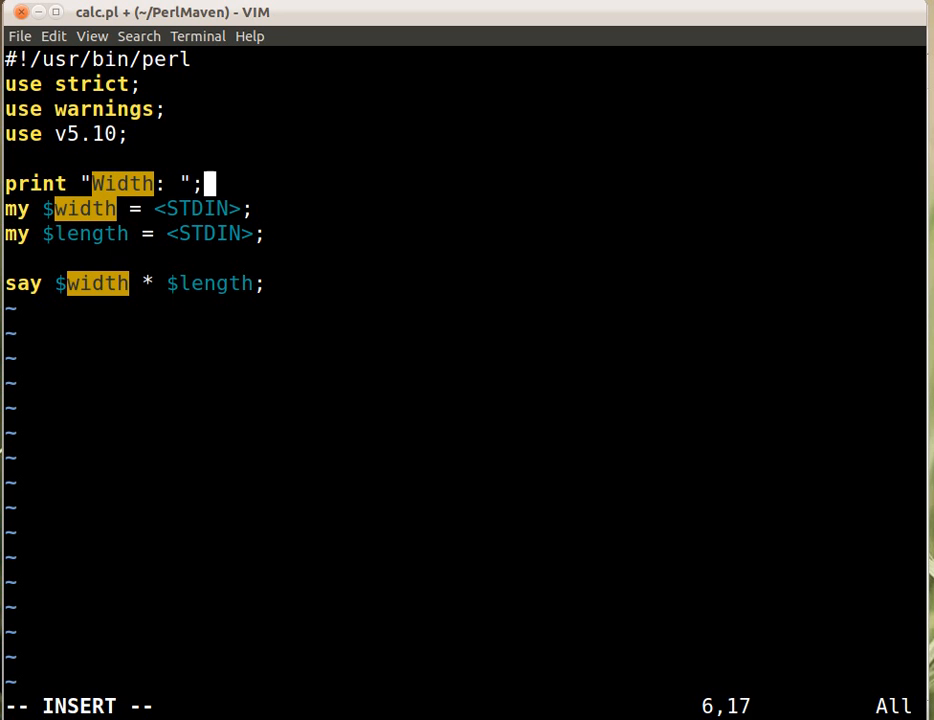
key(Escape)
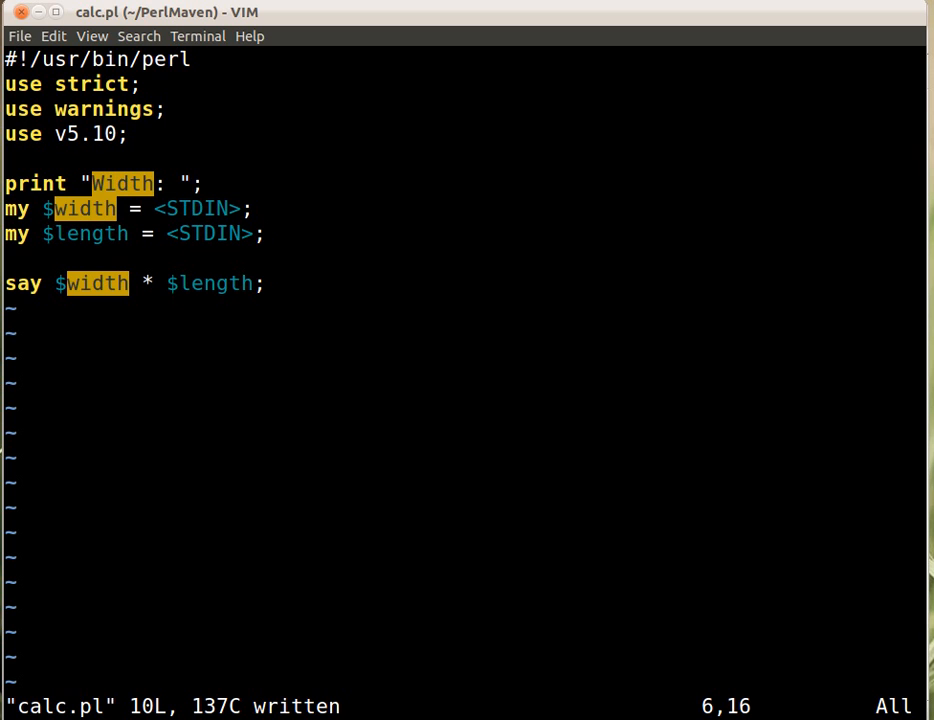
Add a print "Length: " prompt on a new line below the width input
key(o)
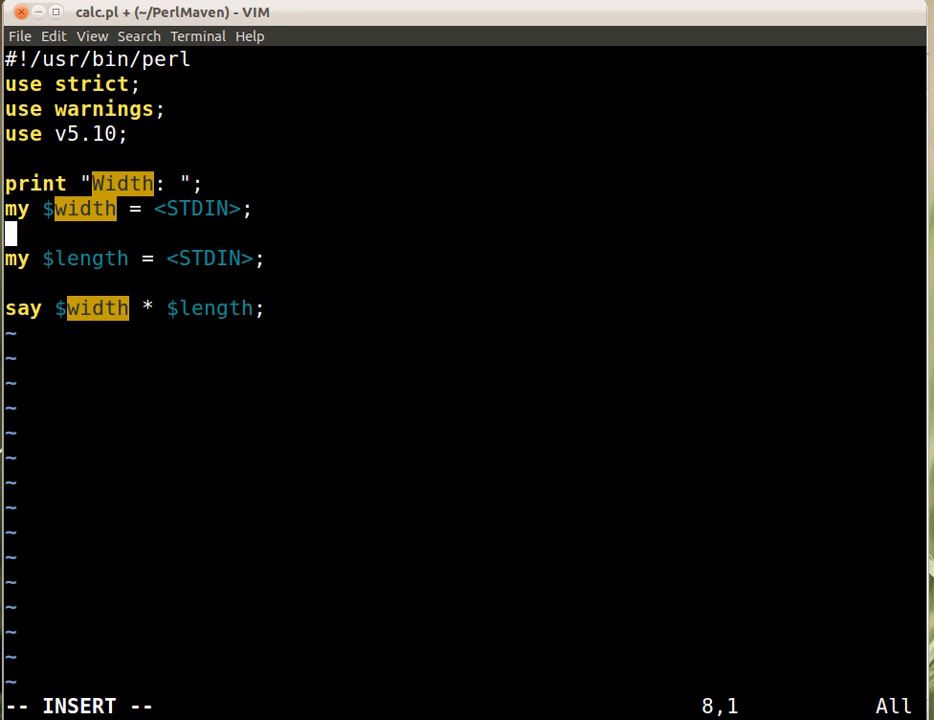
text(print)
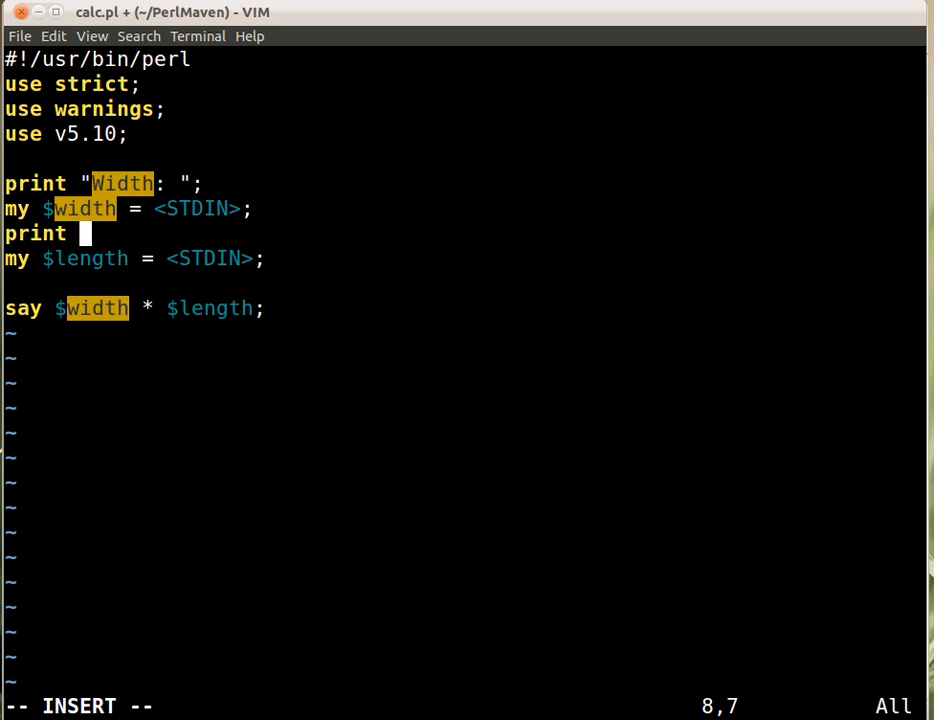
text("Lengthe:)
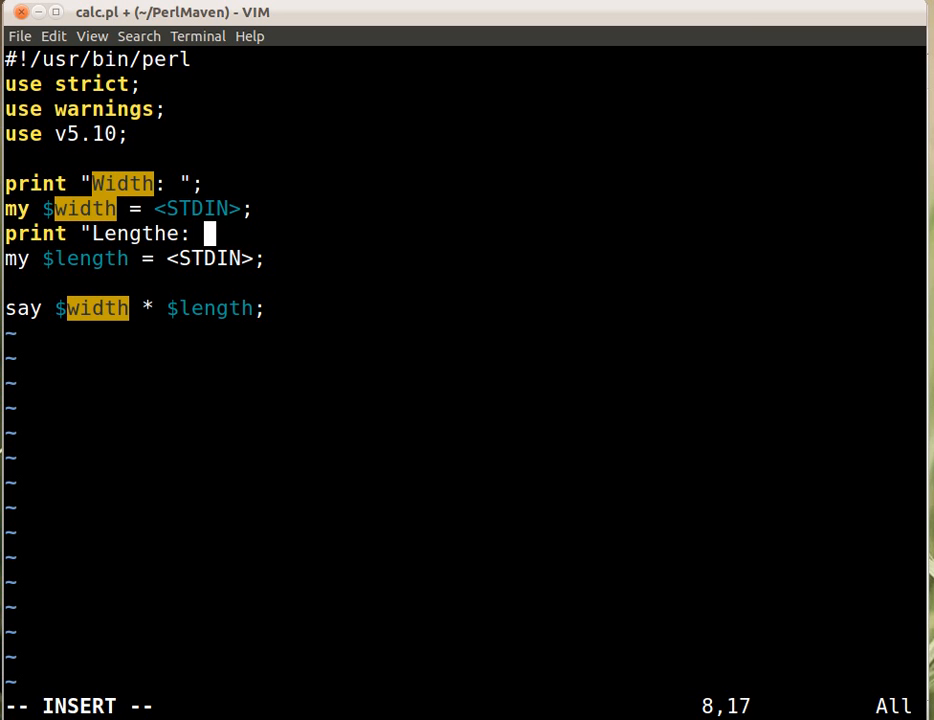
key(Escape)
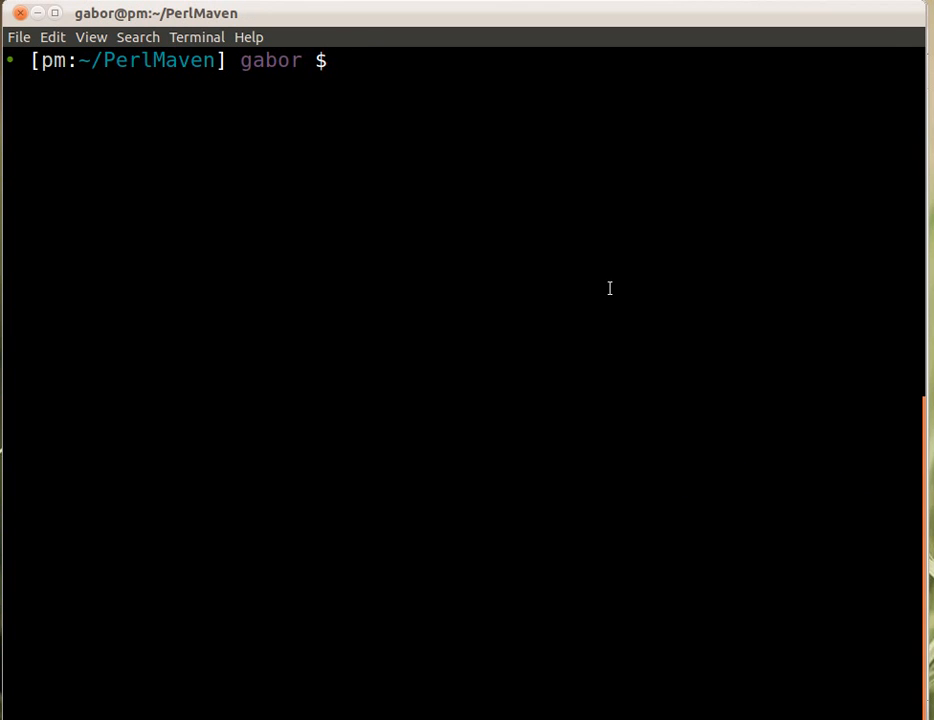
Run perl calc.pl twice, entering width 5 first, then width 7 and length 5
text(perl calc.pl)
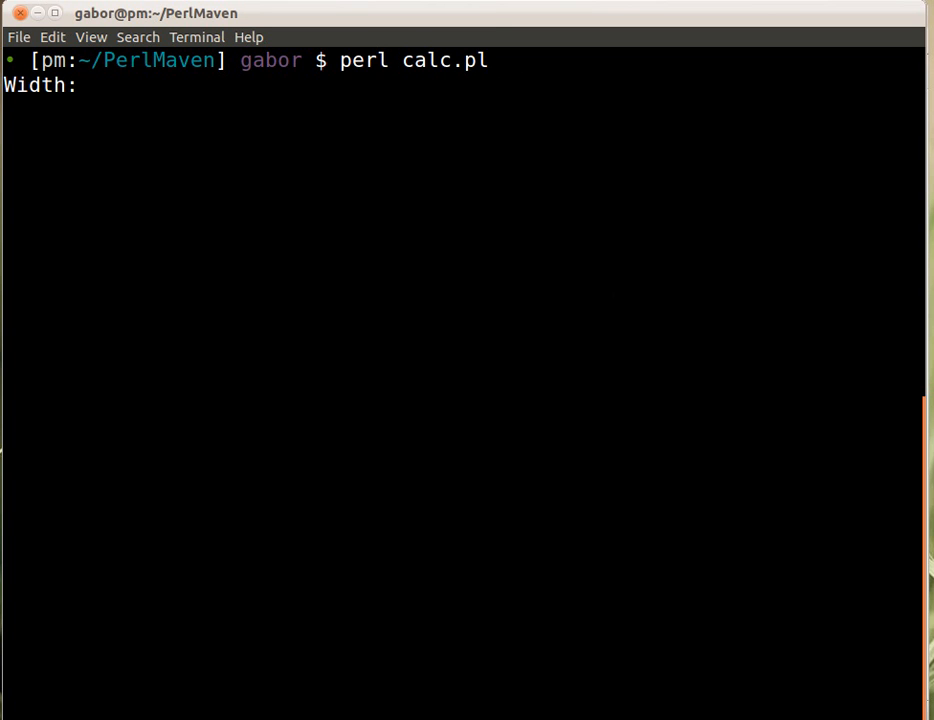
text(5)
text(10)
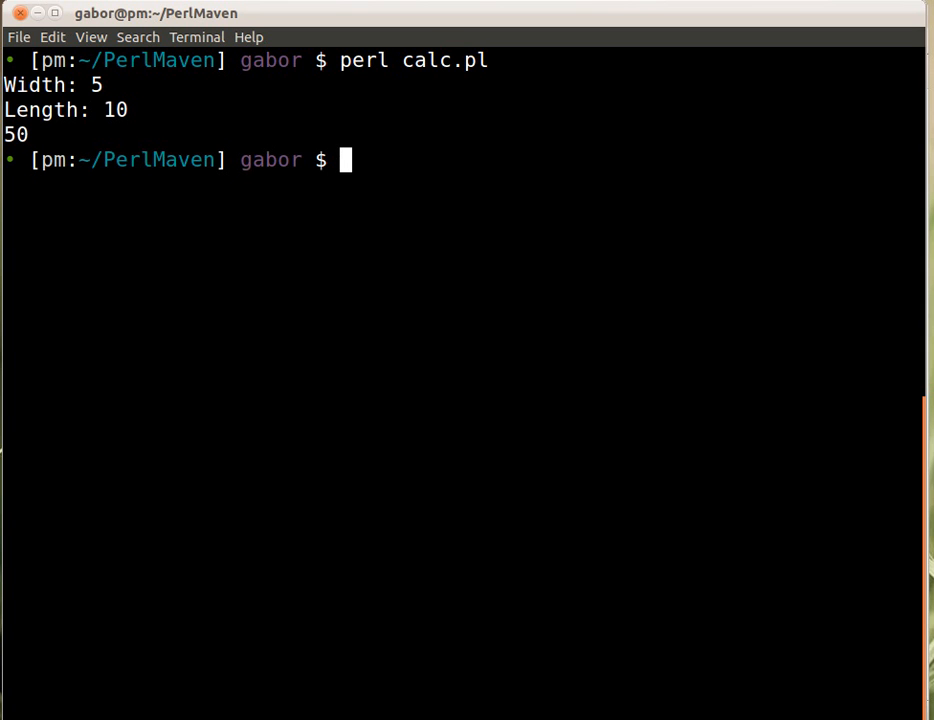
text(perl calc.pl)
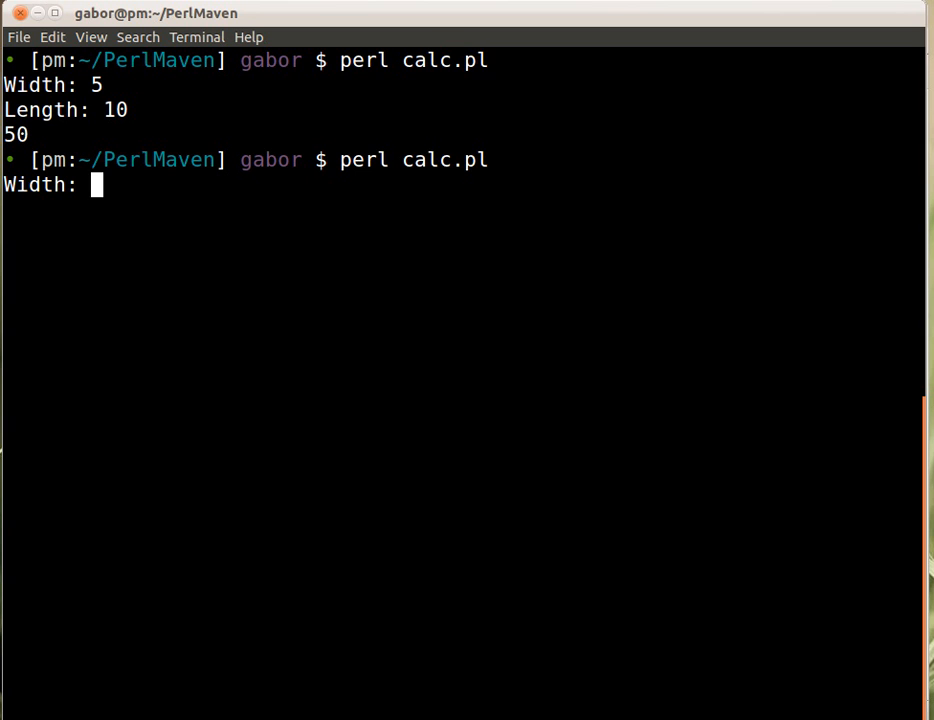
text(7)
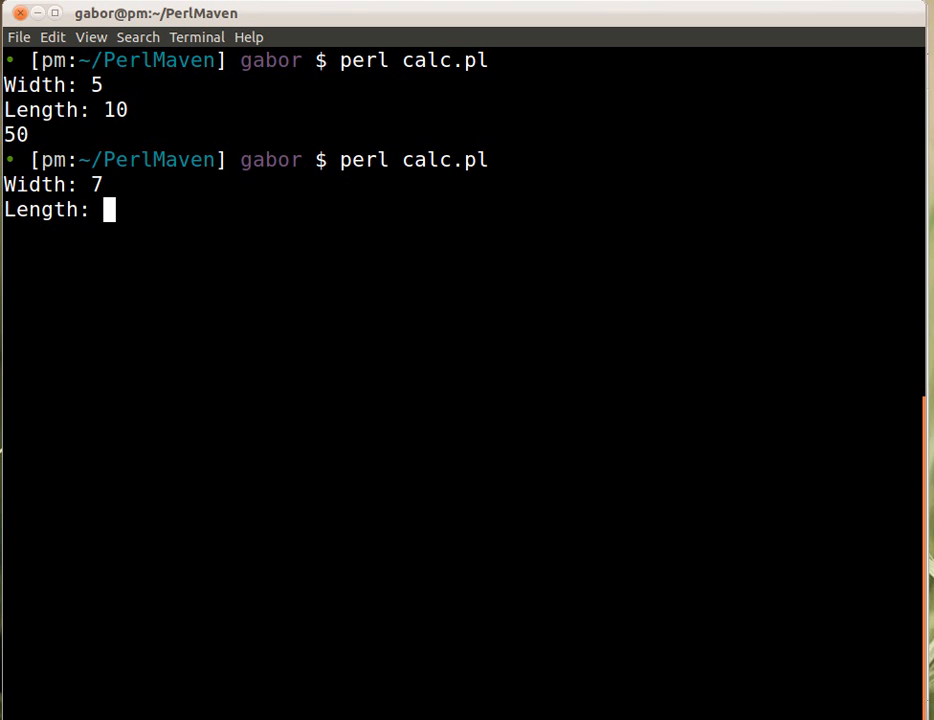
text(5)
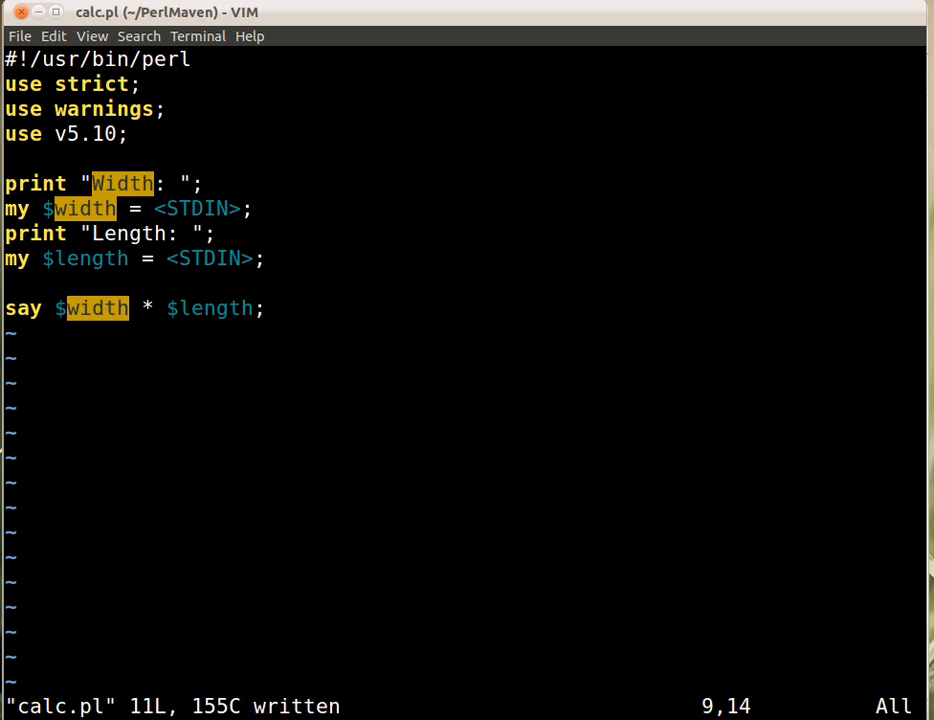
Start an if ($width < 0) block in calc.pl
text(if)
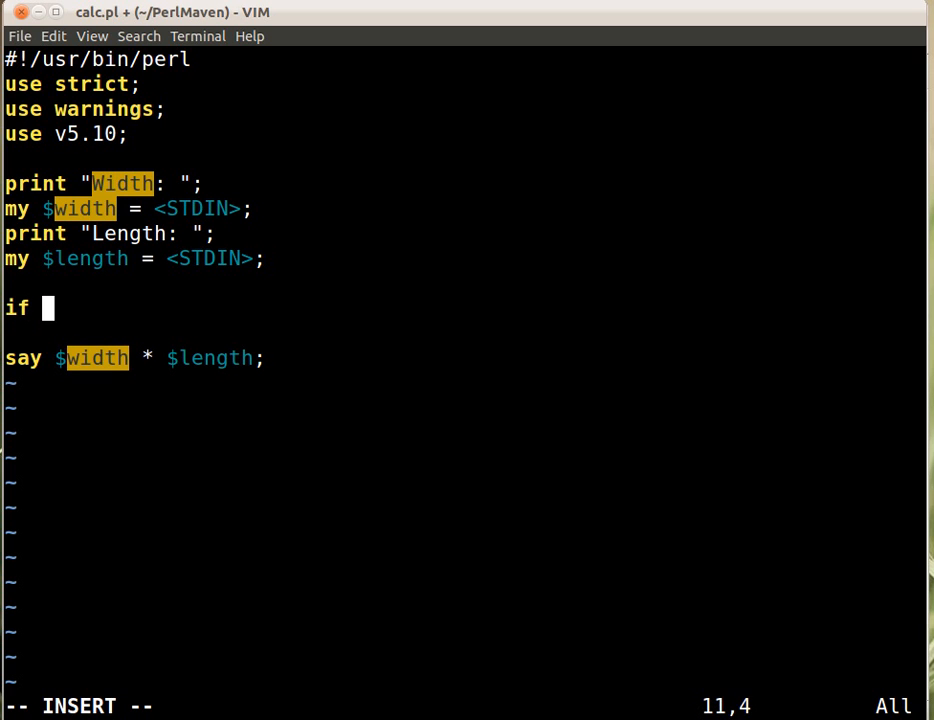
text(($wi)
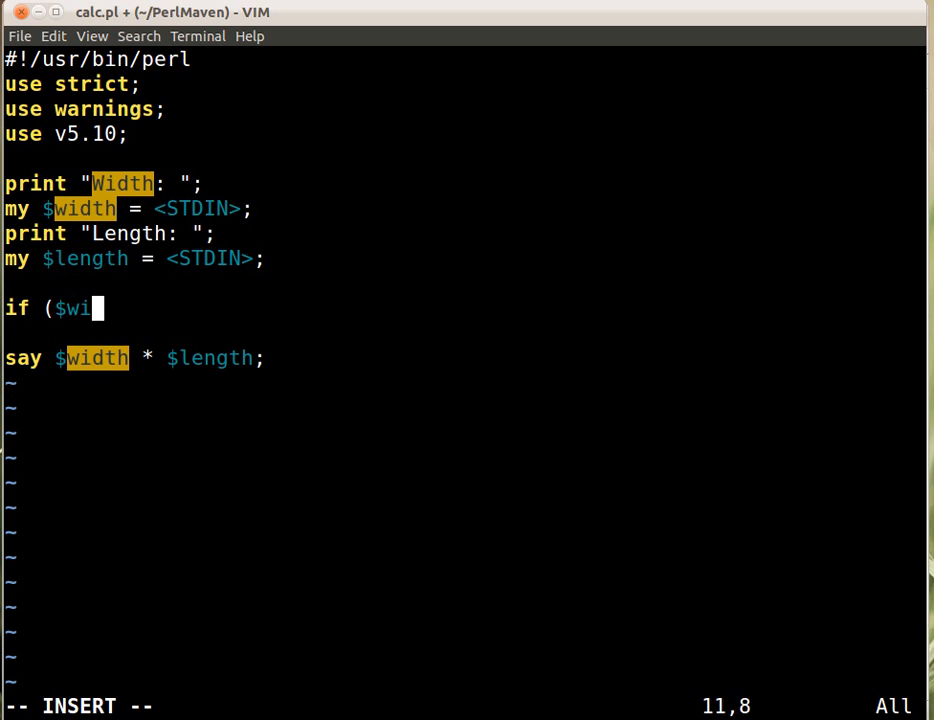
text(dth <)
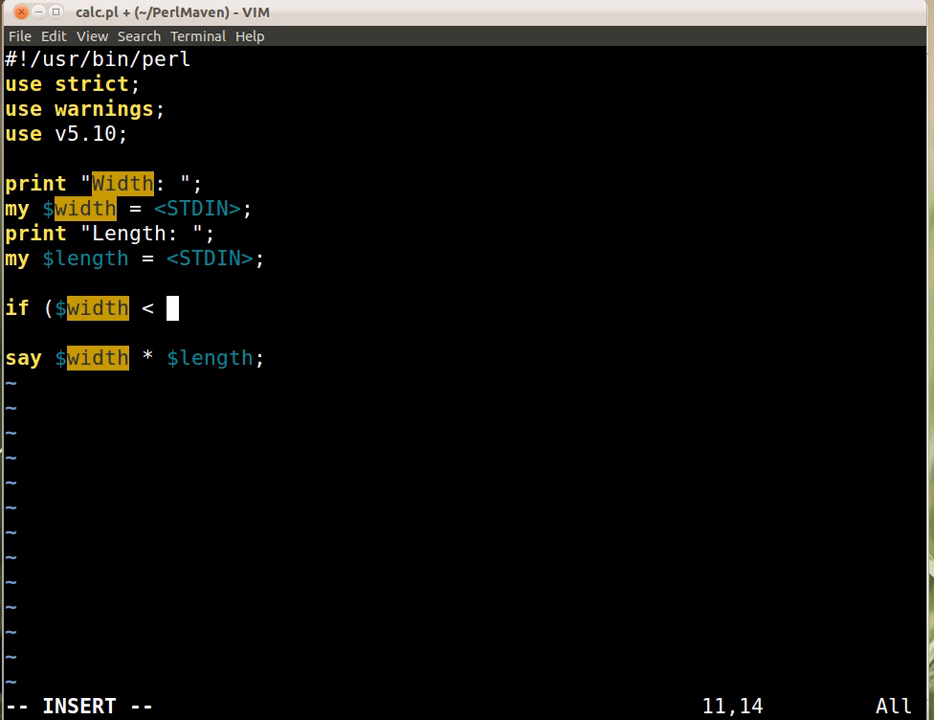
text(0) {)
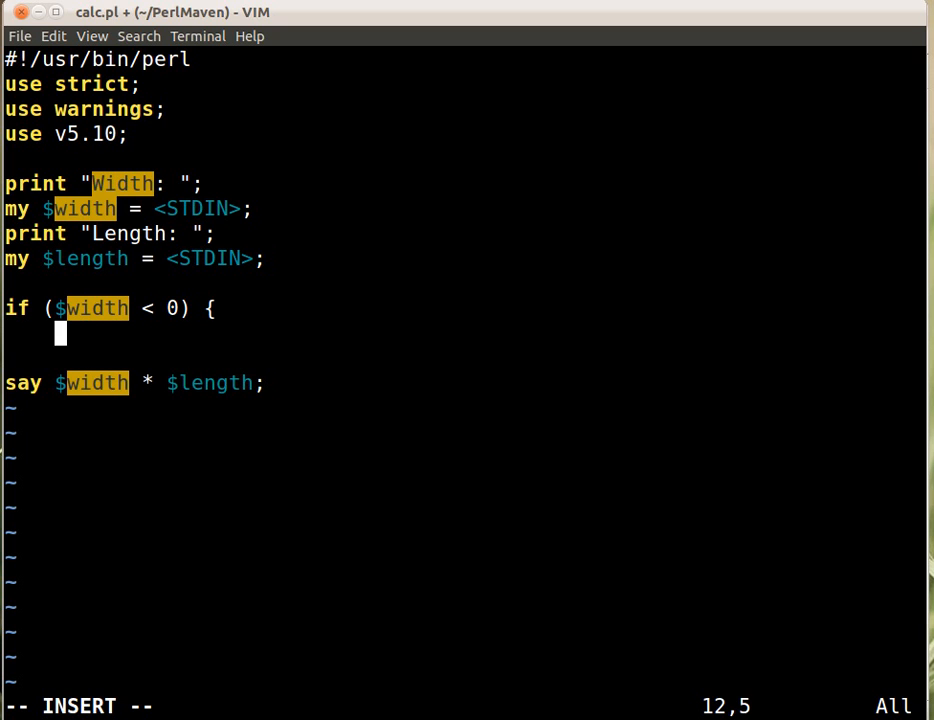
Add say "Width is less than 0. ($width)" inside the if block
text(pr)
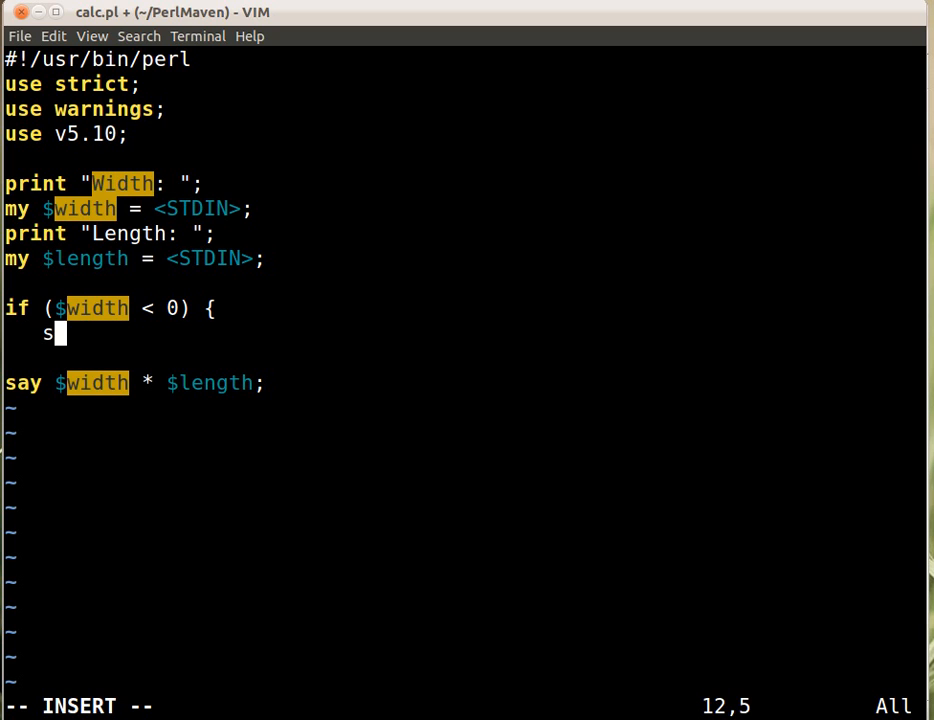
text(ay "W)
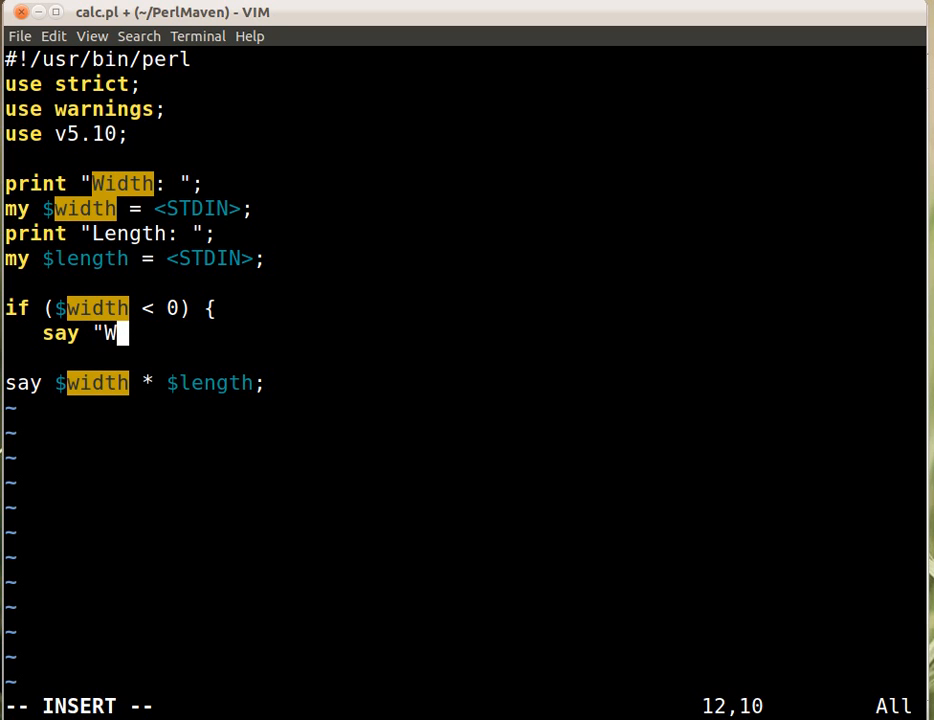
text(idth is)
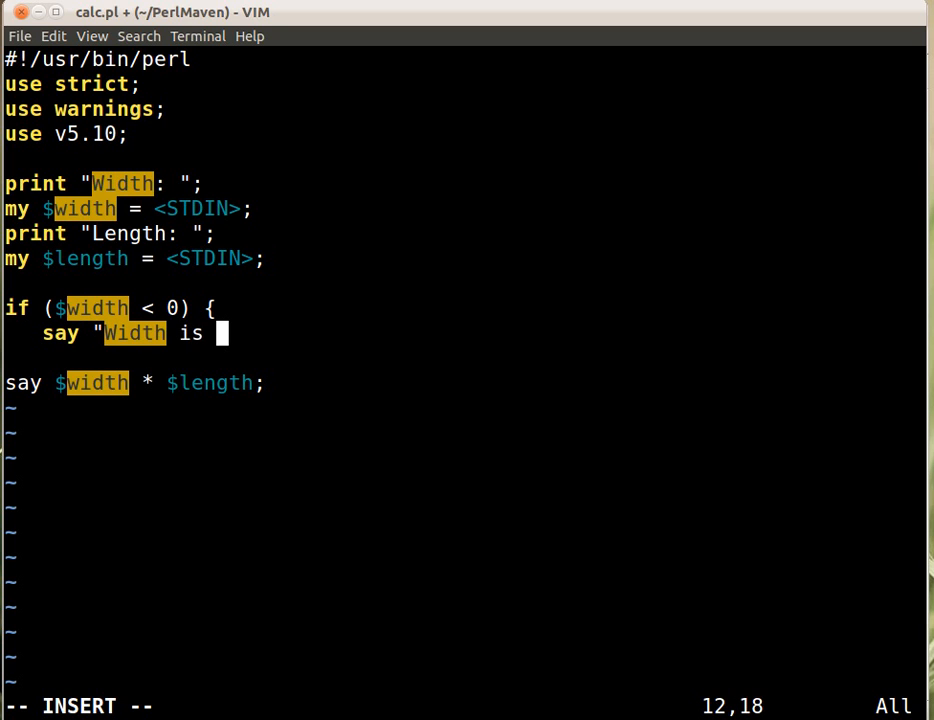
text(less than)
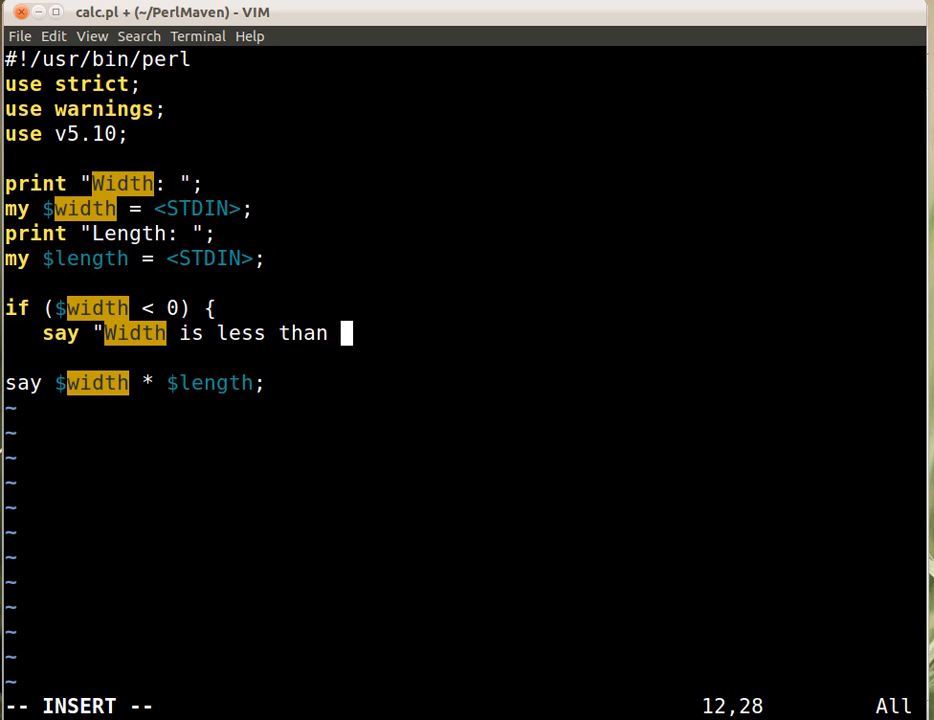
text(0.)
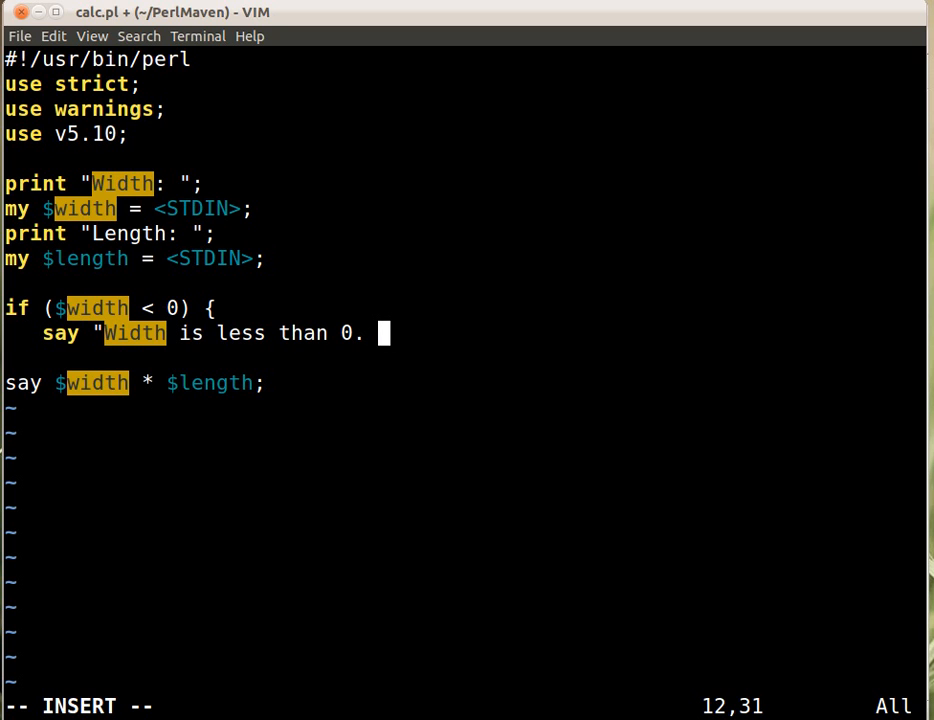
text(($w)
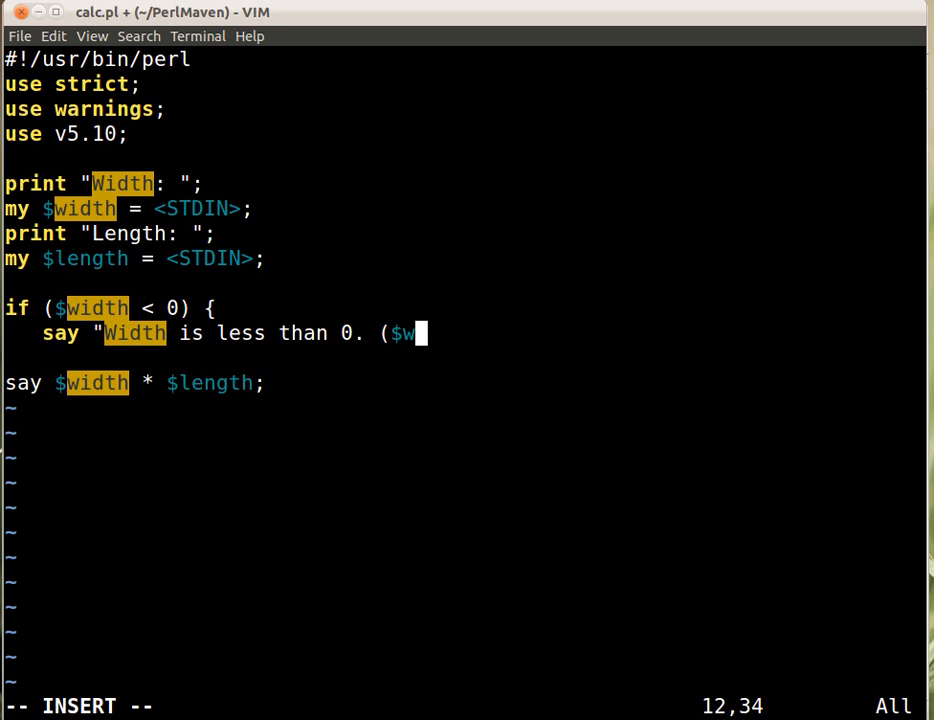
text(idth))
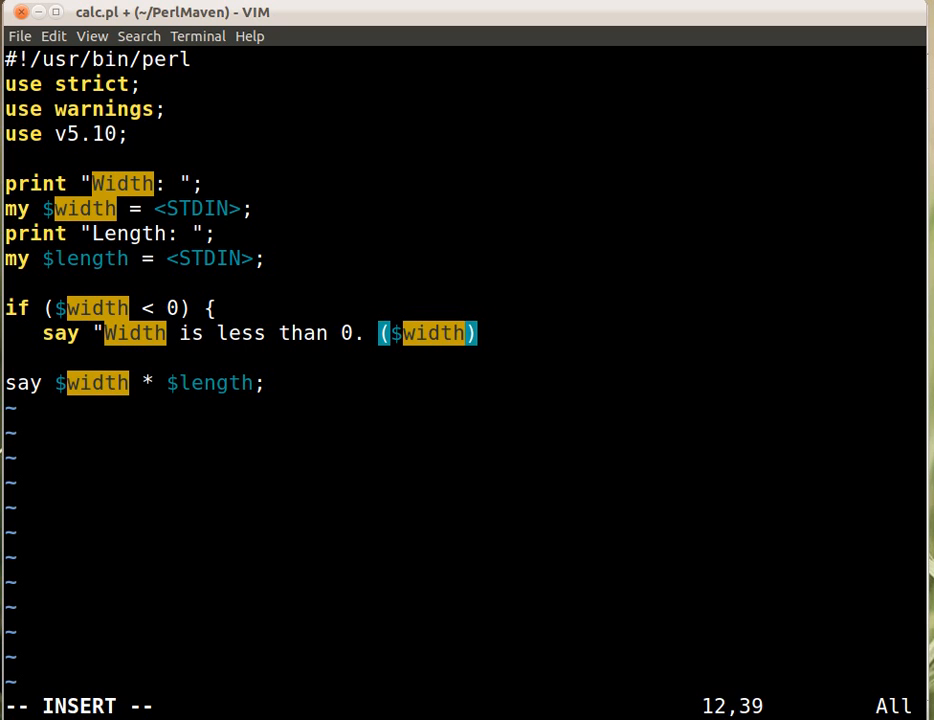
text(";)
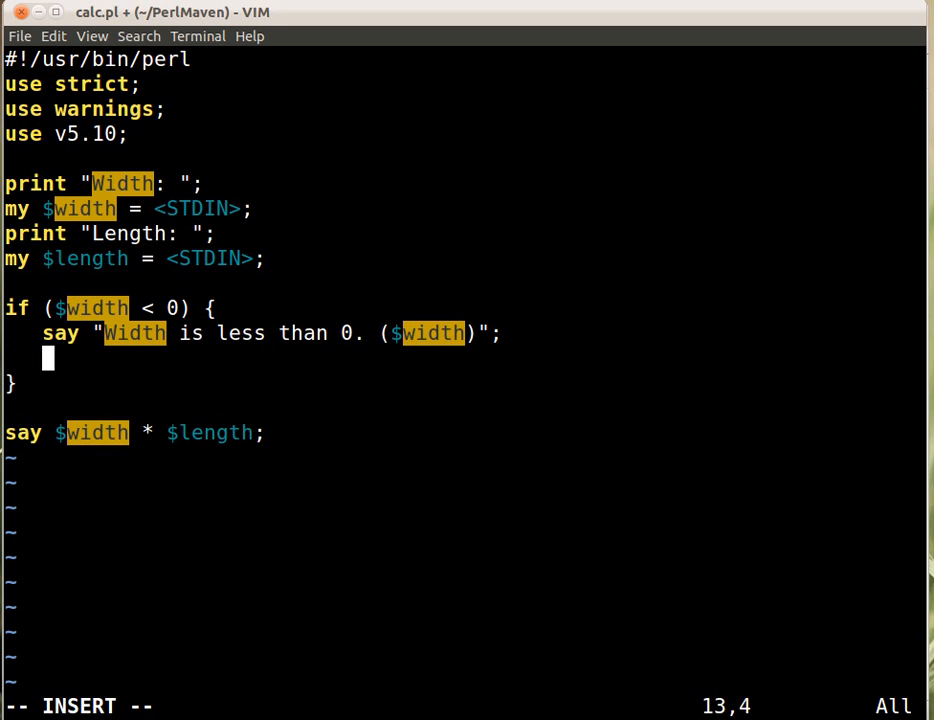
Set $width = 0; inside the negative-width block
text($)
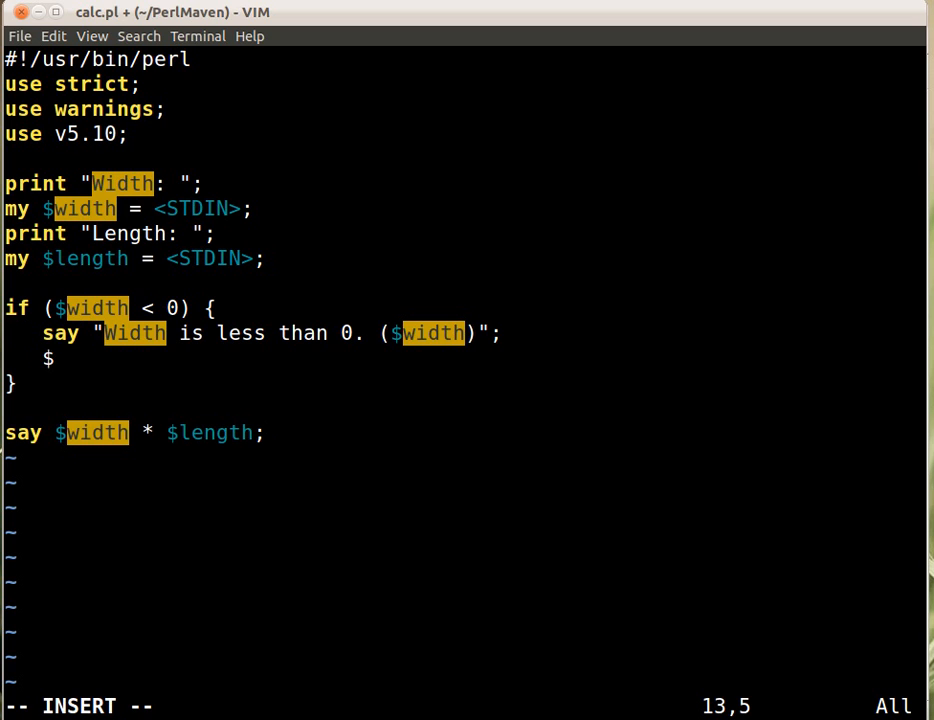
text(width)
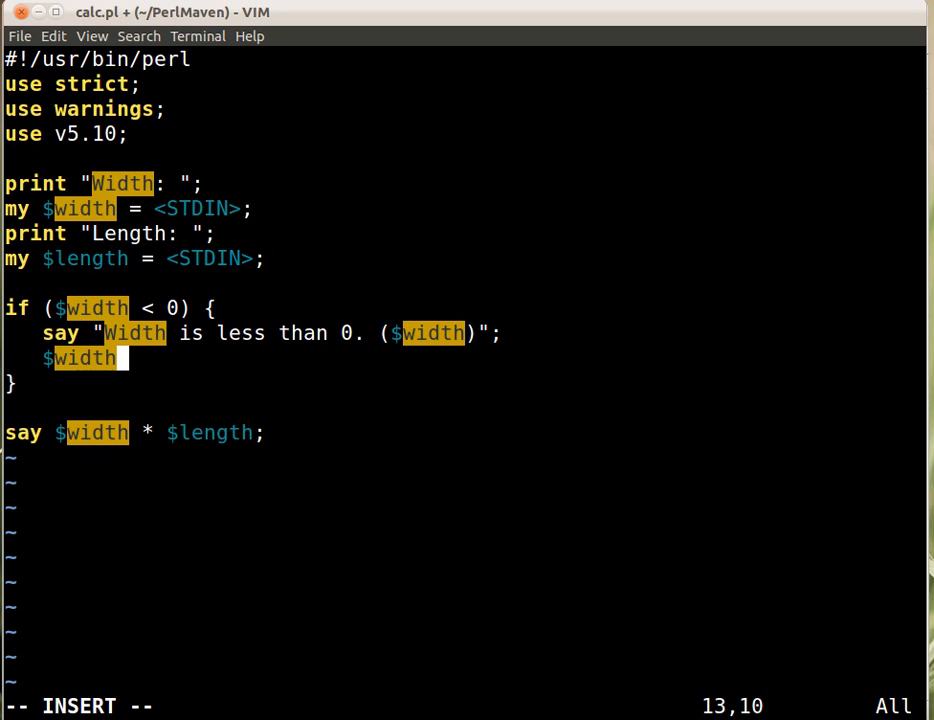
text(" ")
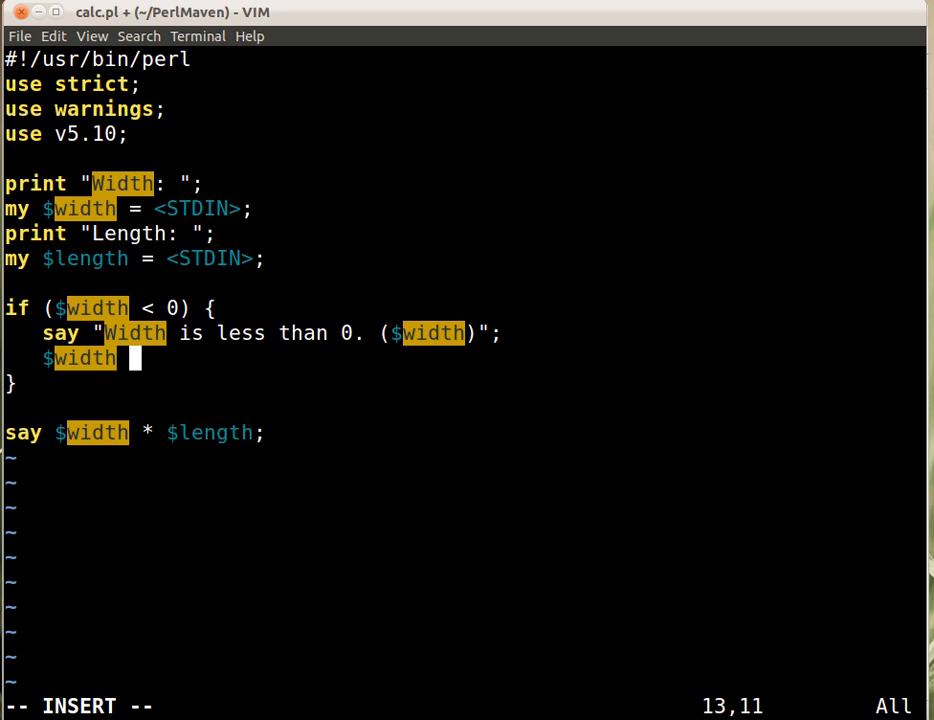
text(= 0;)
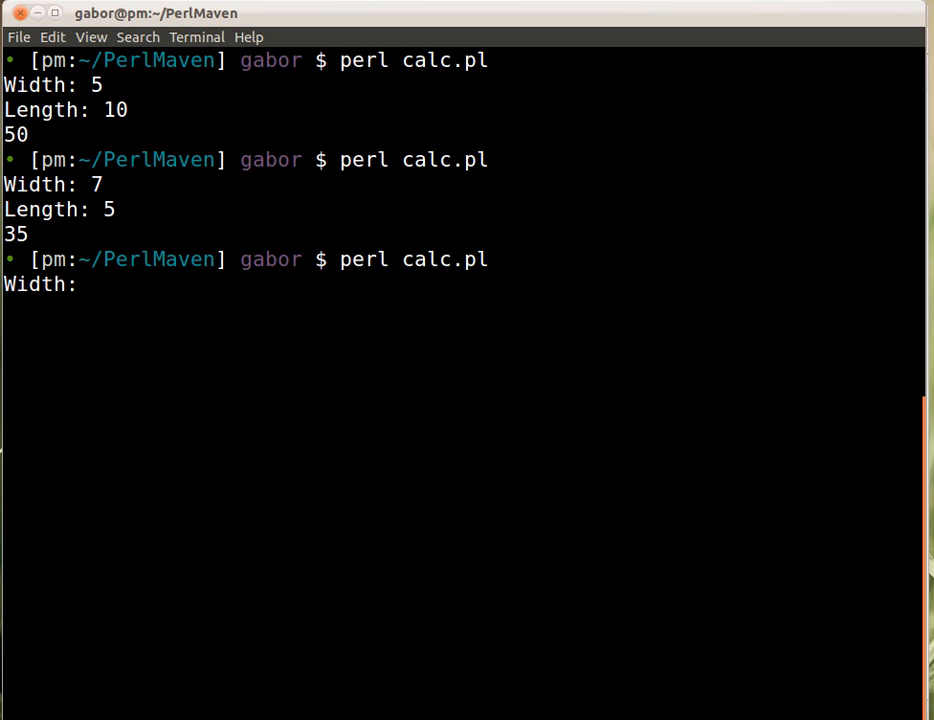
Enter a negative width of -3 in the calc.pl terminal run
text(-3)
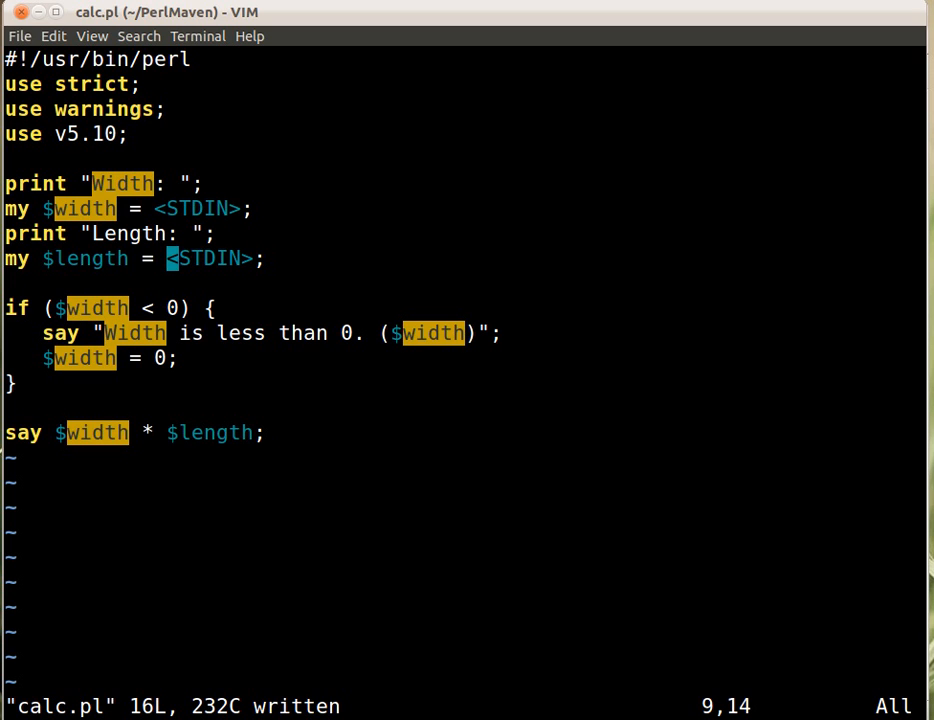
mouse_move(78, 477)
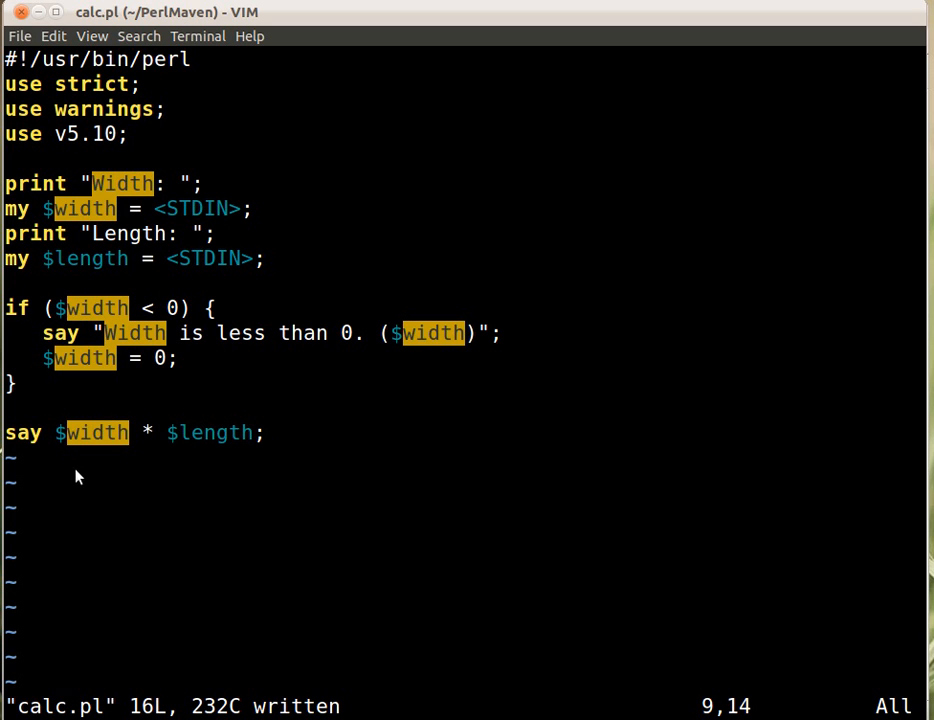
mouse_move(99, 458)
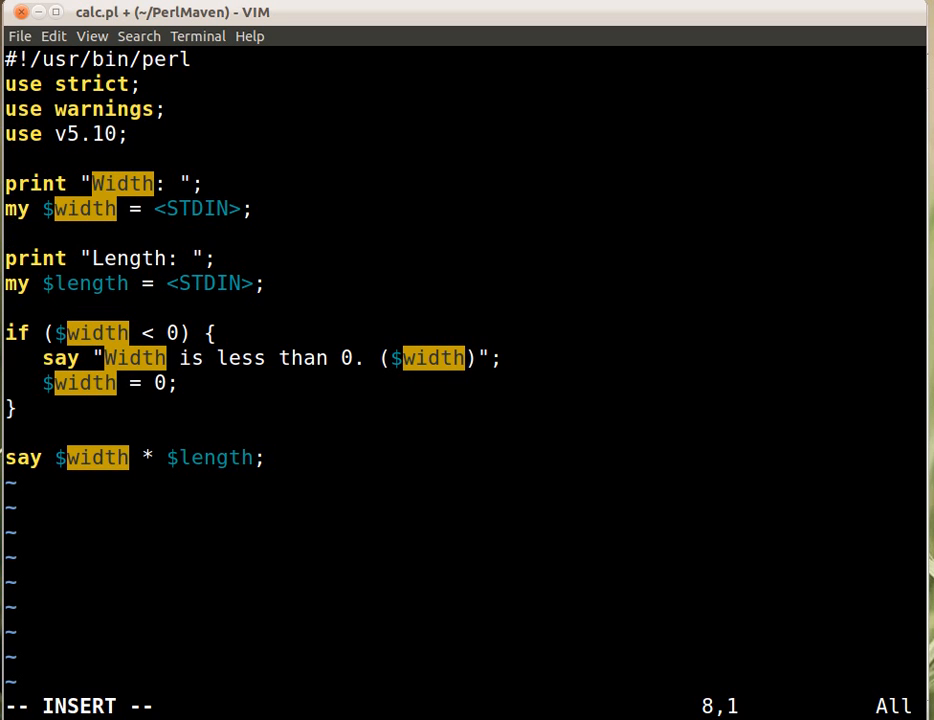
Add chomp $width; and chomp $length; after each STDIN read
text(chomp $w)
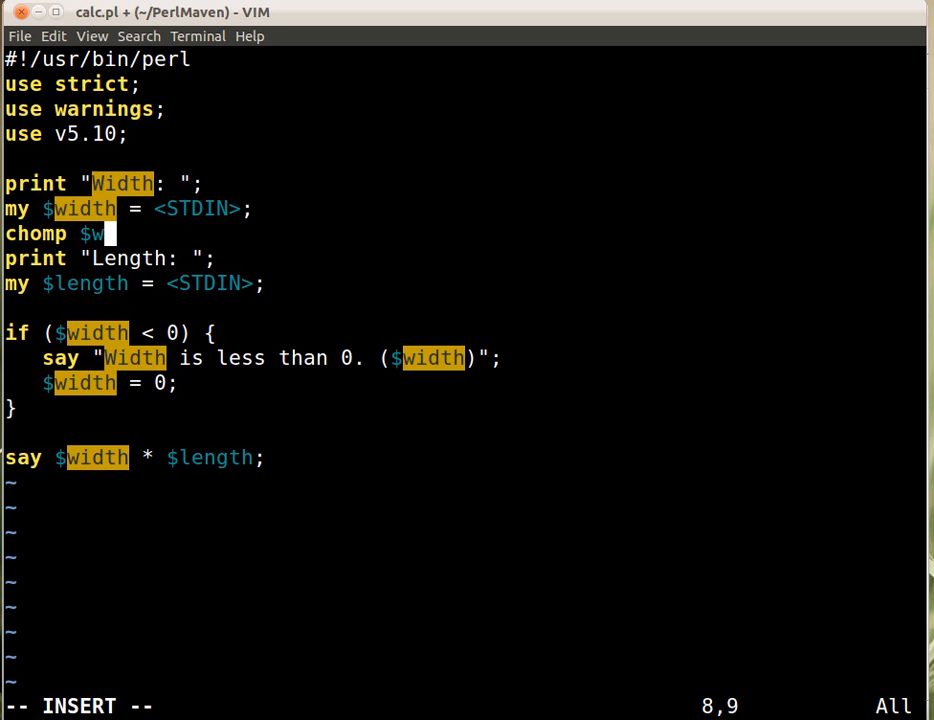
text(idth;)
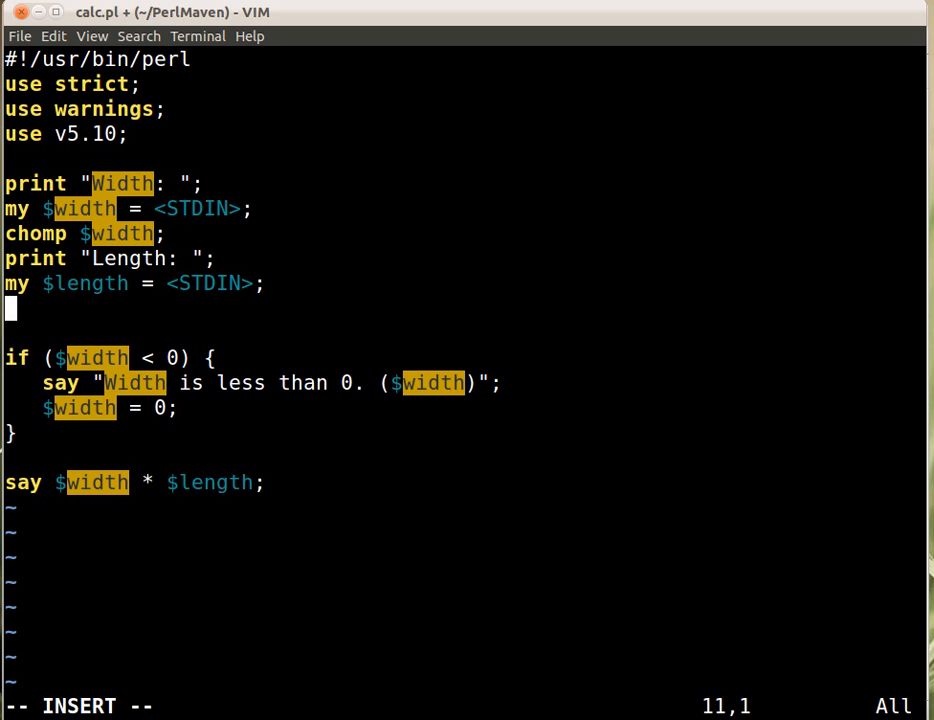
text(chomp $)
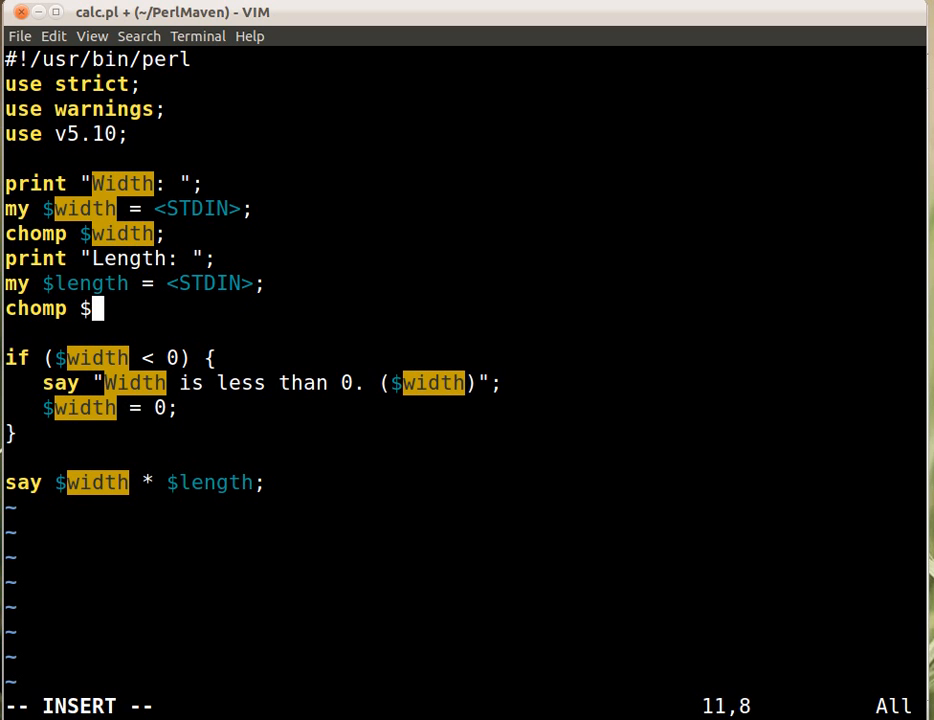
text(length)
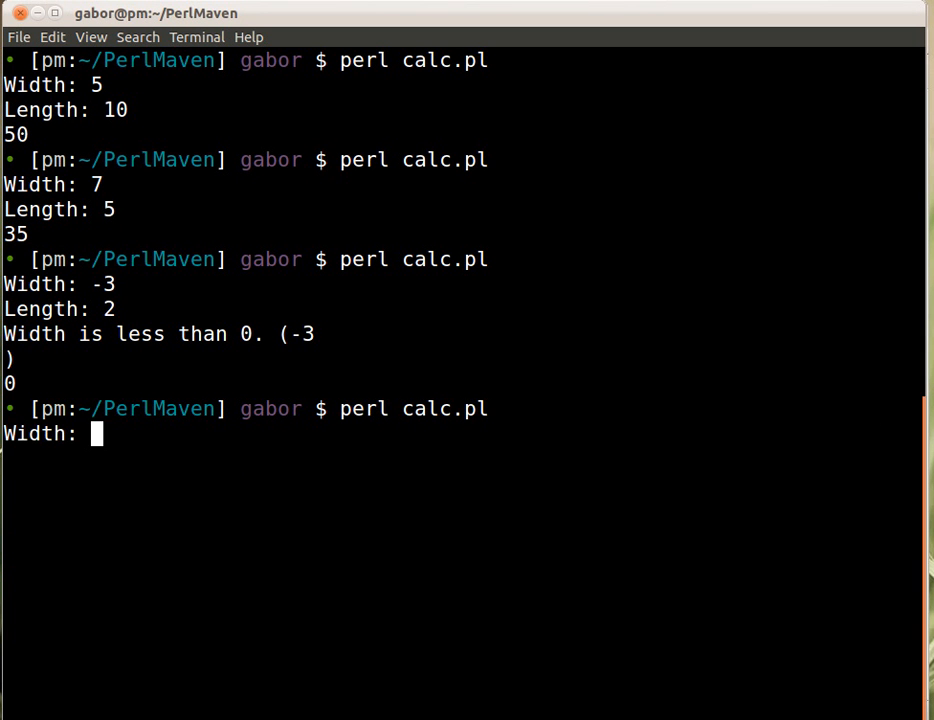
Enter width -3 and length 2, getting the one-line warning and area 0
text(-3)
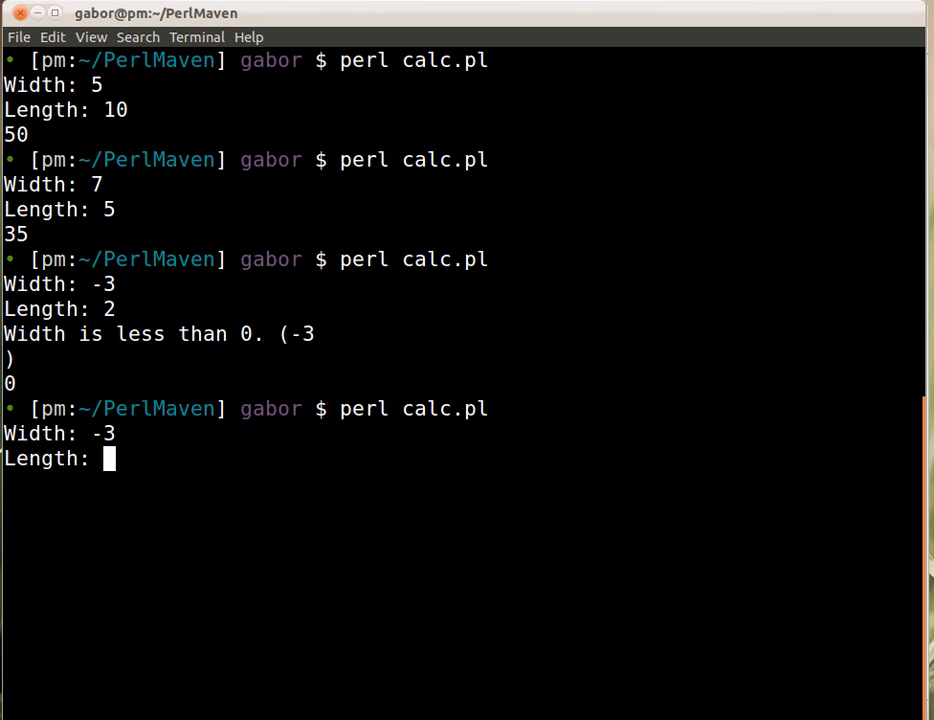
text(2)
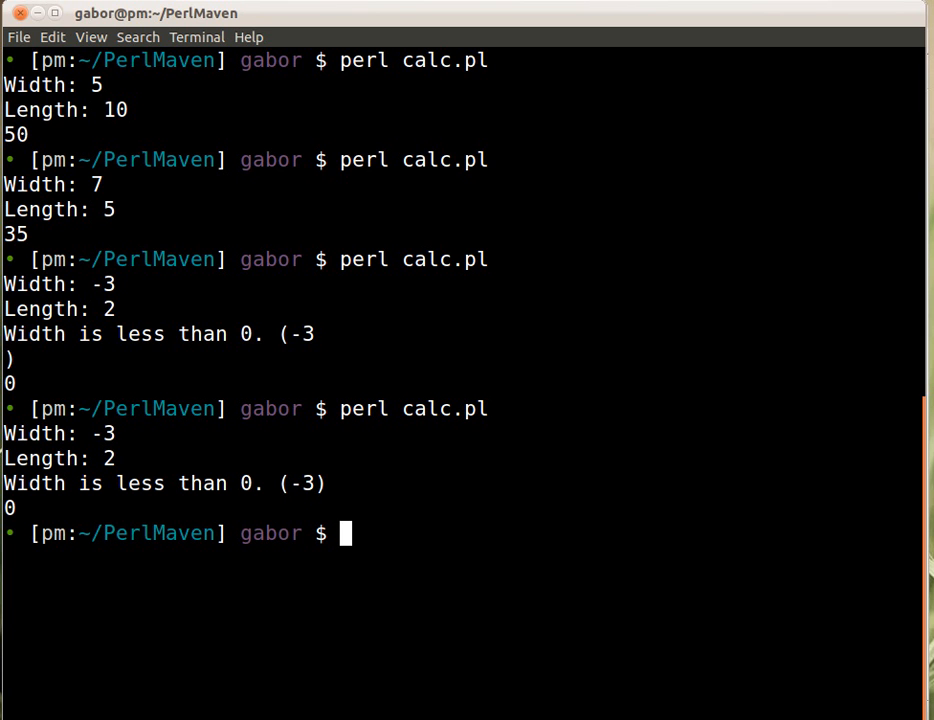
mouse_move(261, 489)
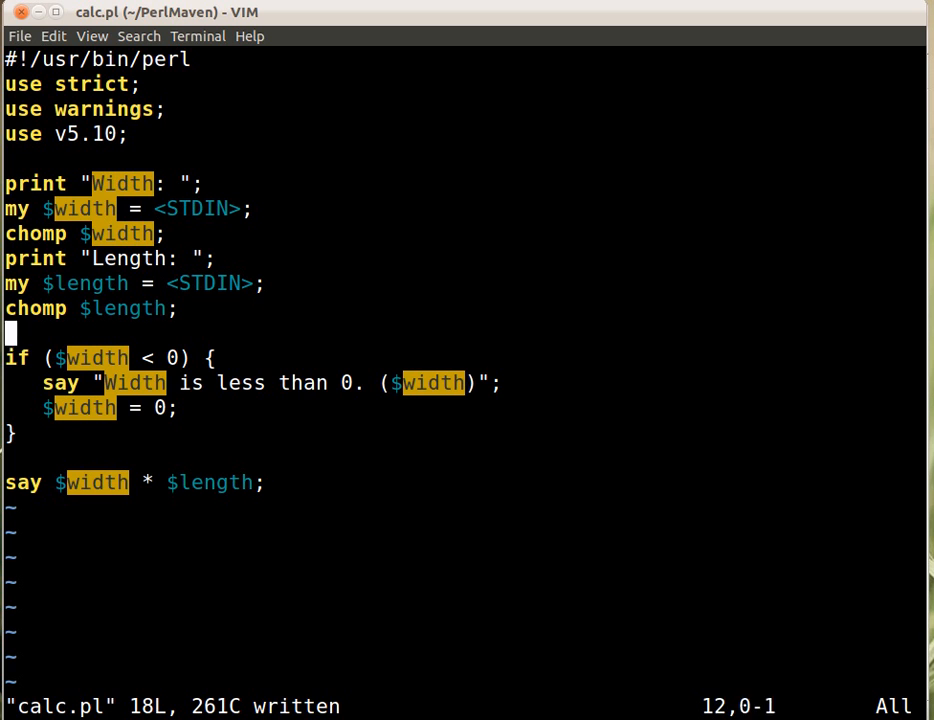
Duplicate the negative-width check and substitute width with length in the copy, confirming each
key(Down)
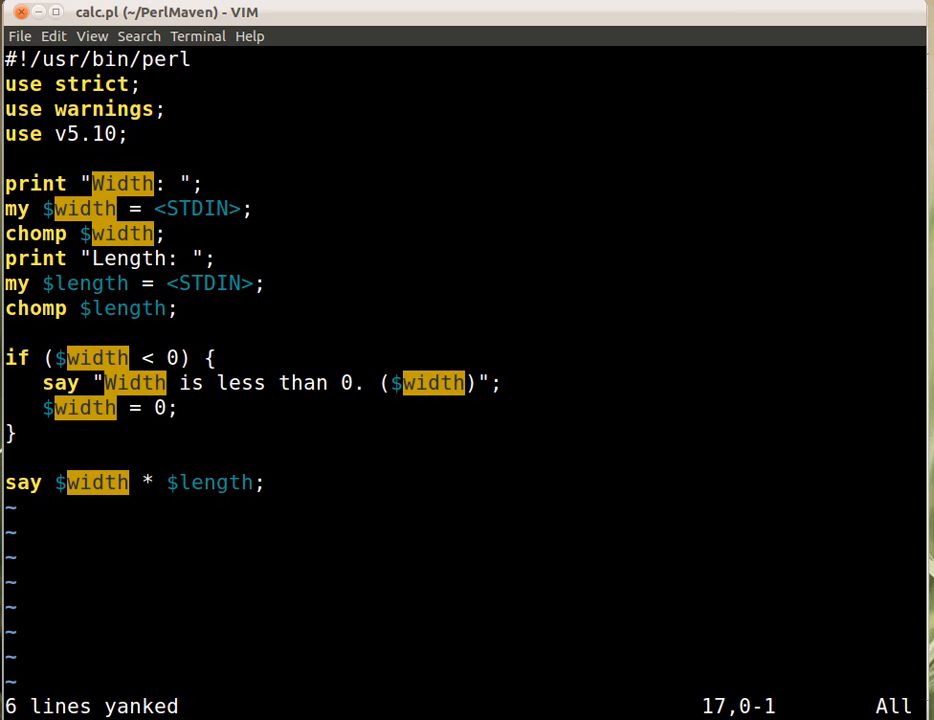
key(p)
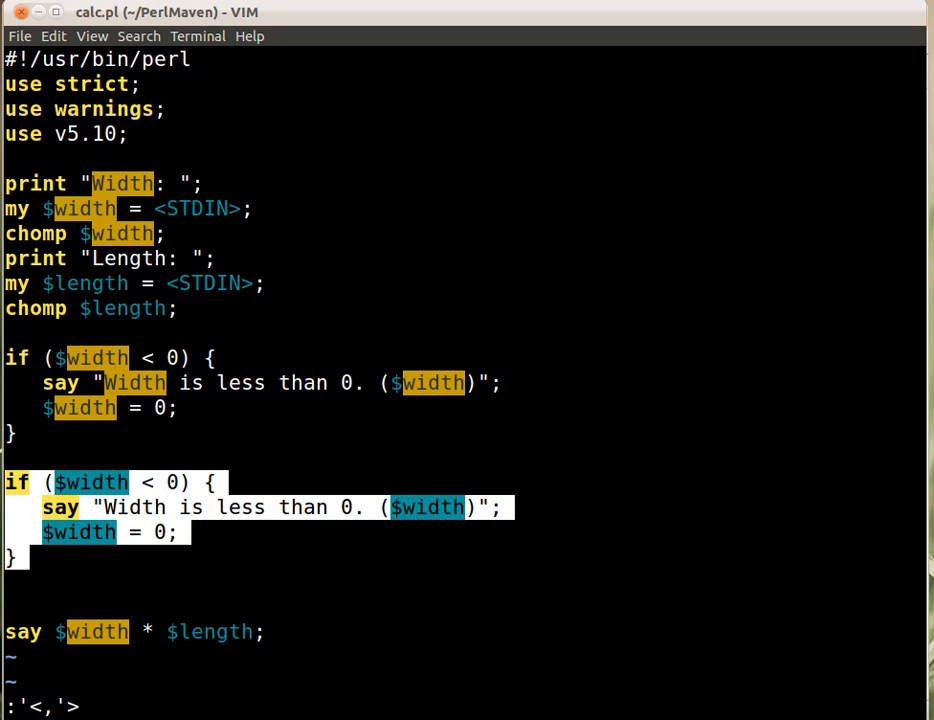
text(s/w)
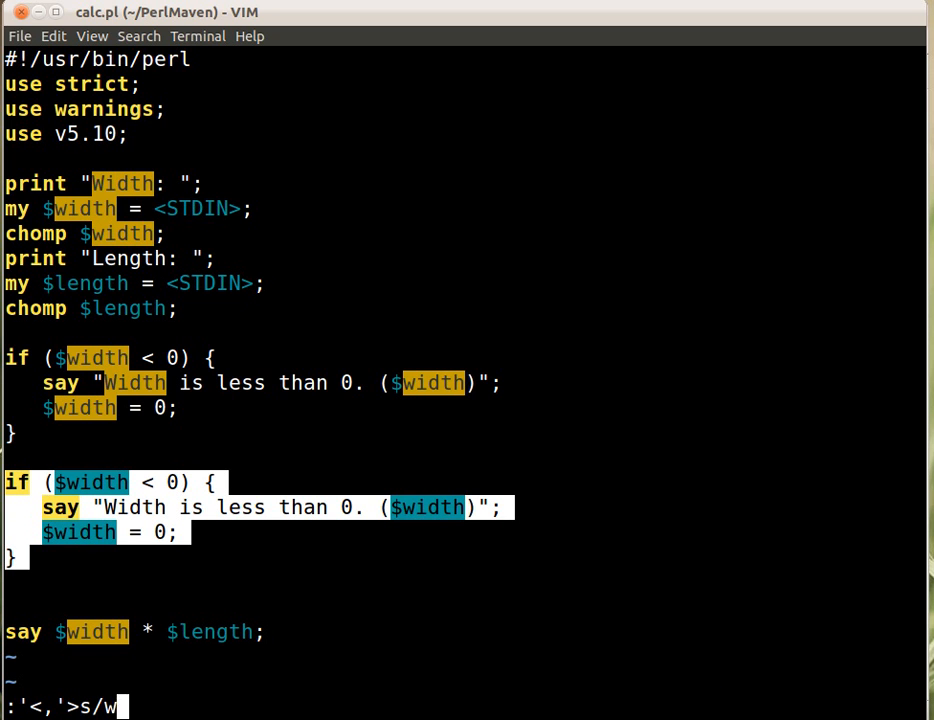
text(idth/l)
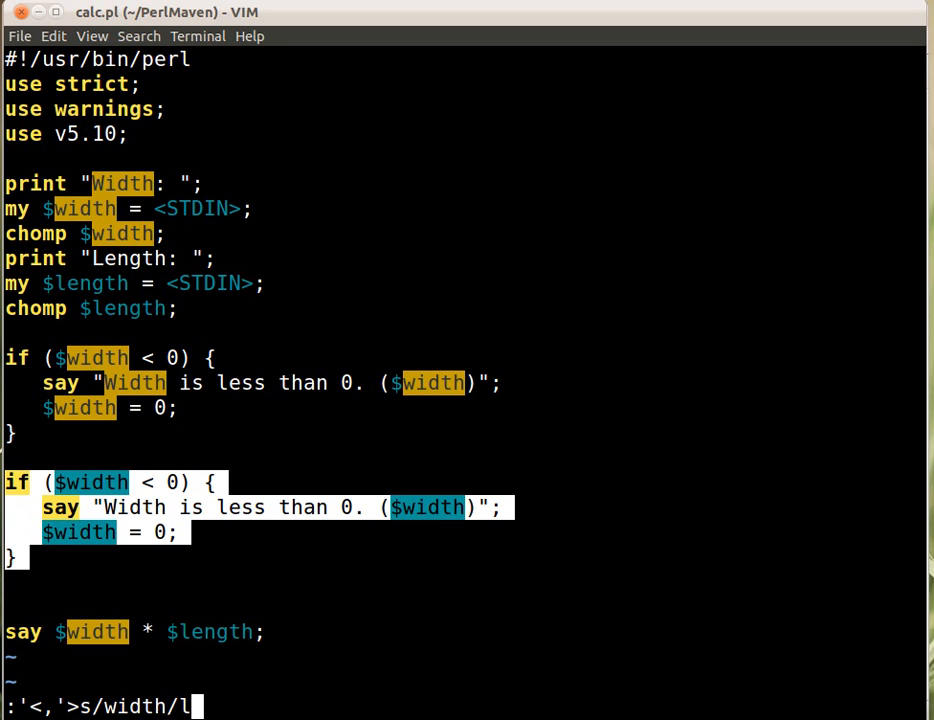
text(ength/)
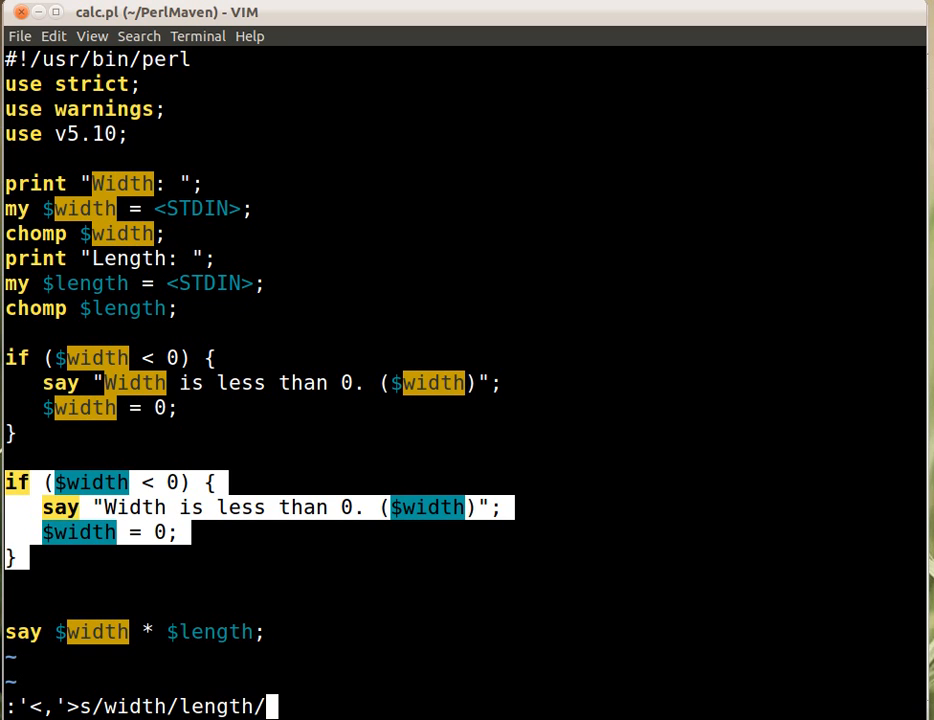
text(c)
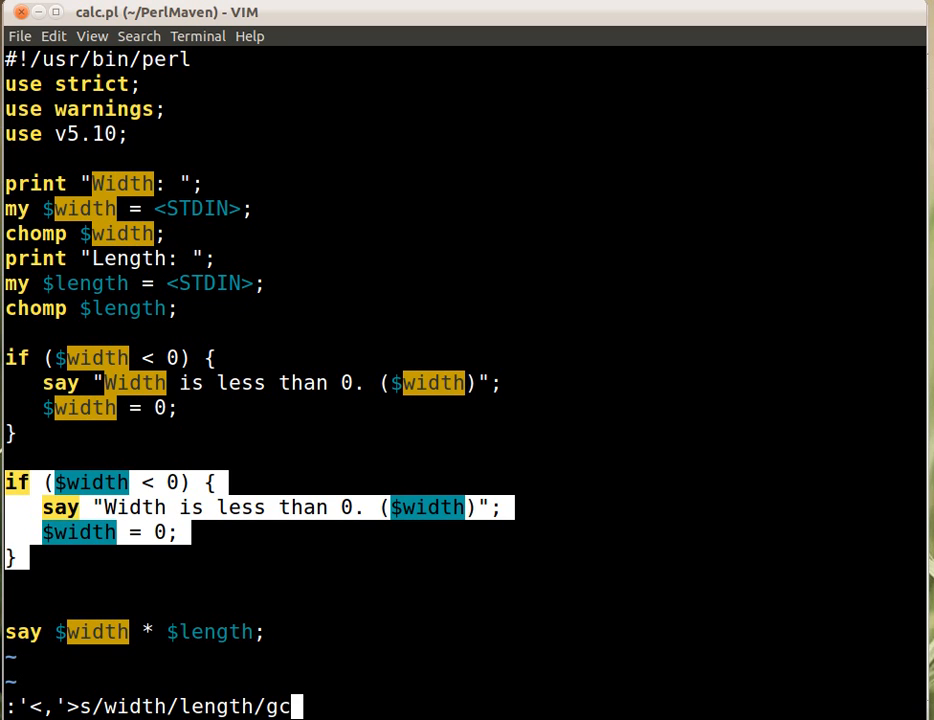
key(Return)
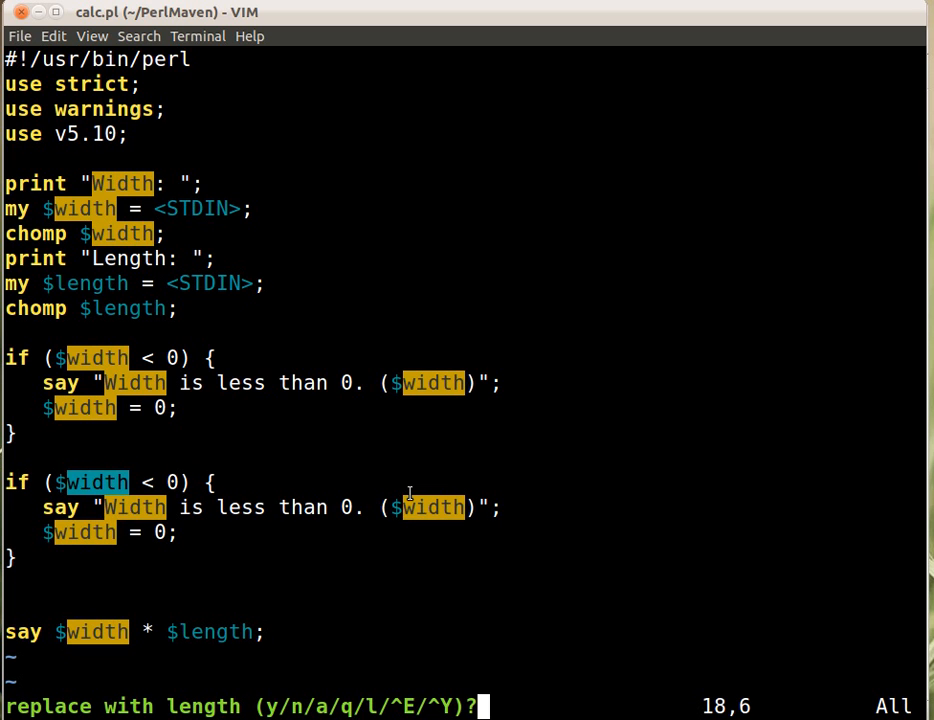
key(y)
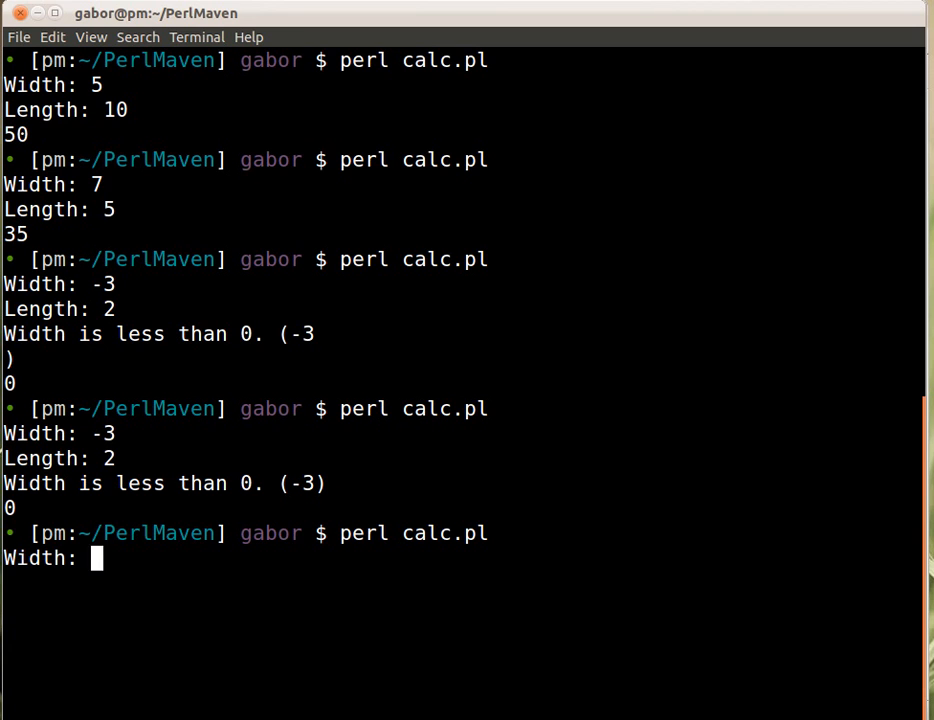
Run calc.pl with width -3 and length -2, then with width 3 and length -2
text(-3)
text(-2)
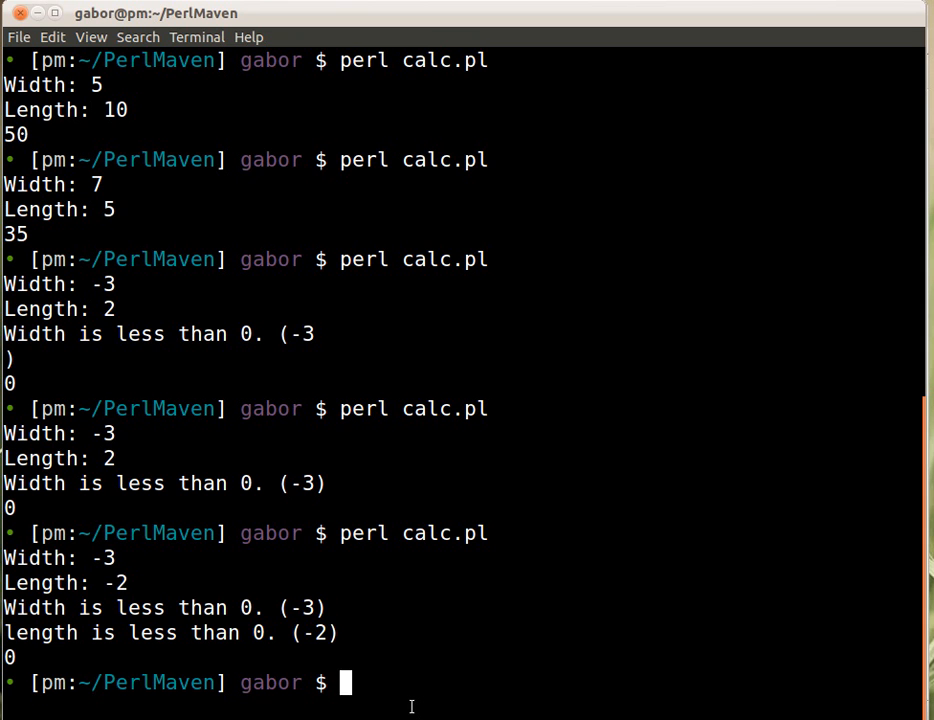
text(3)
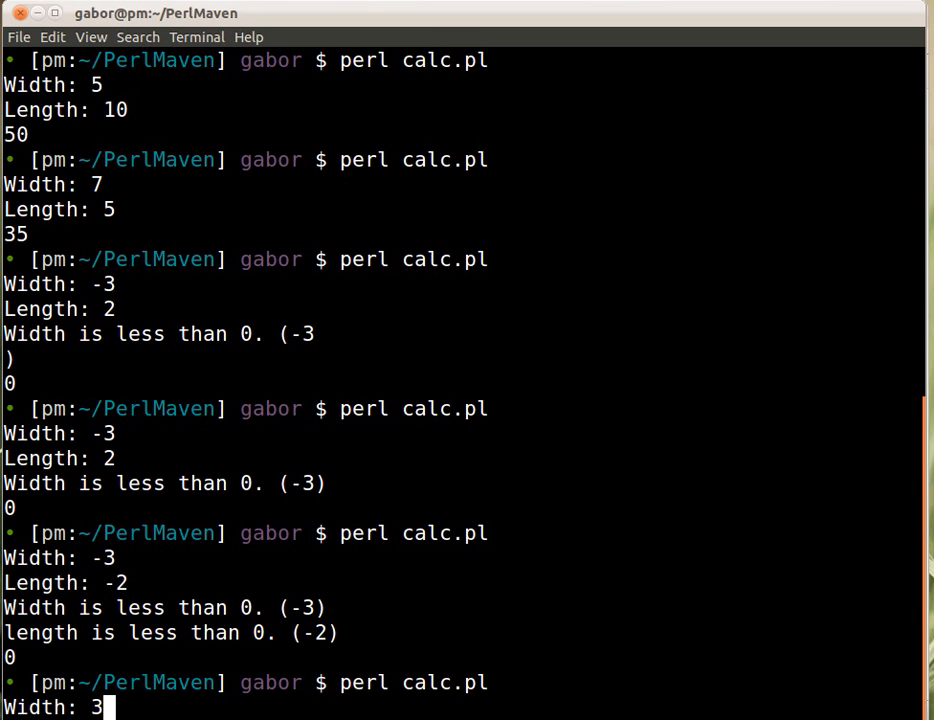
text(-2)
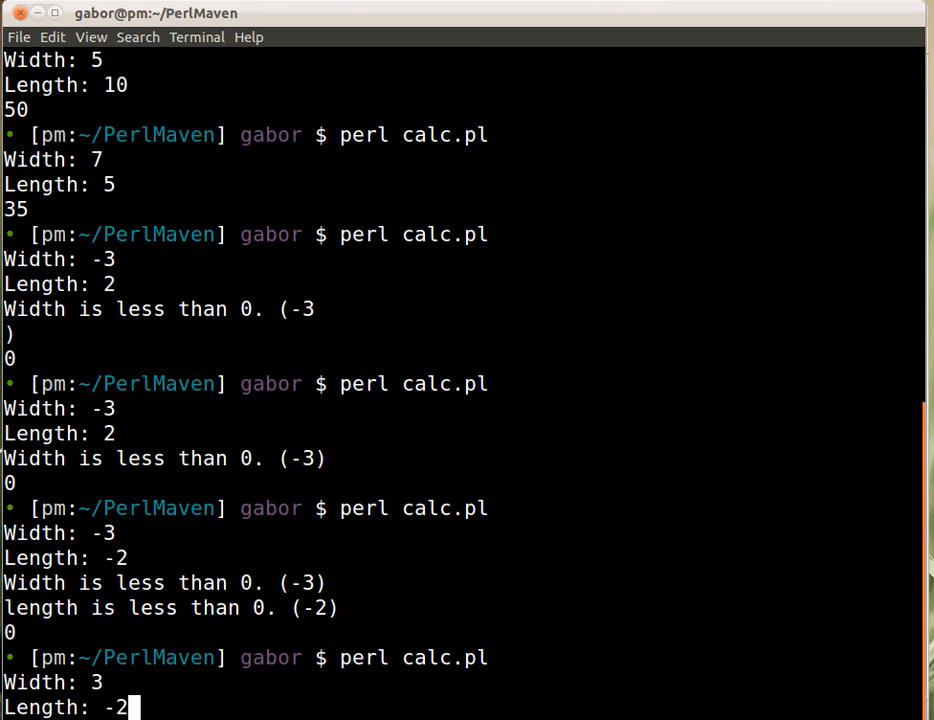